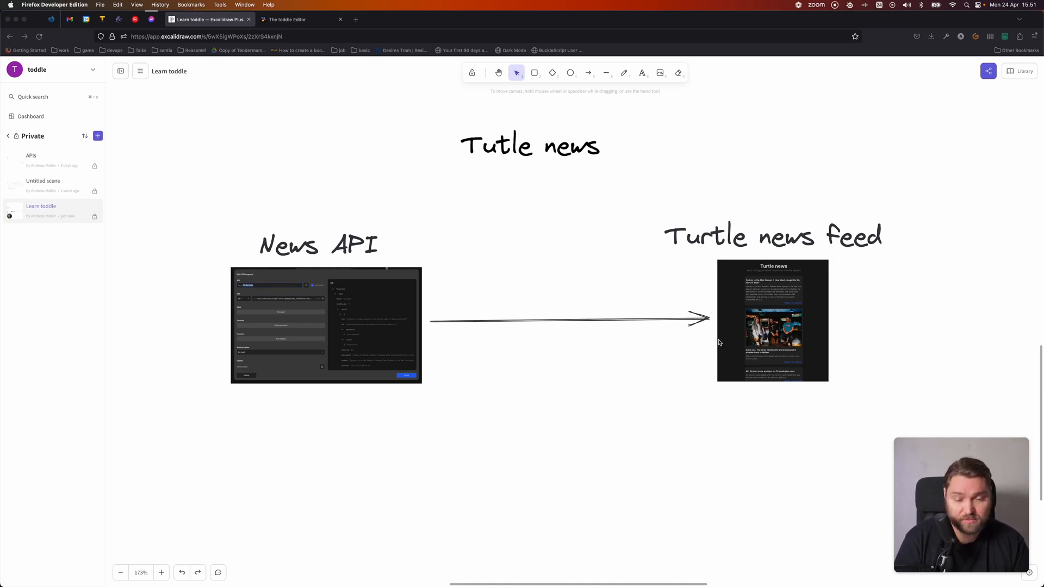
mouse_move(224, 251)
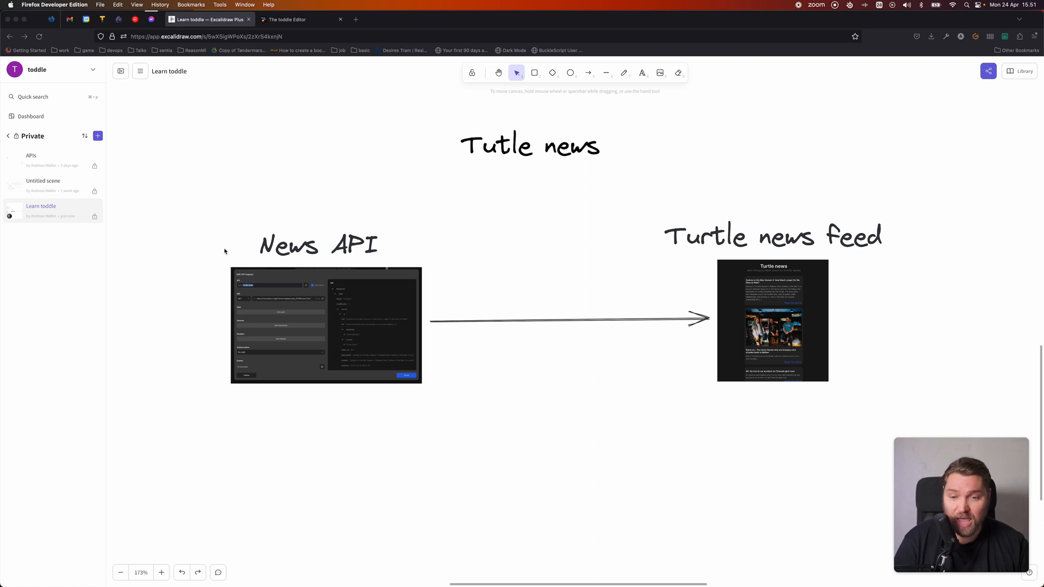
mouse_move(306, 310)
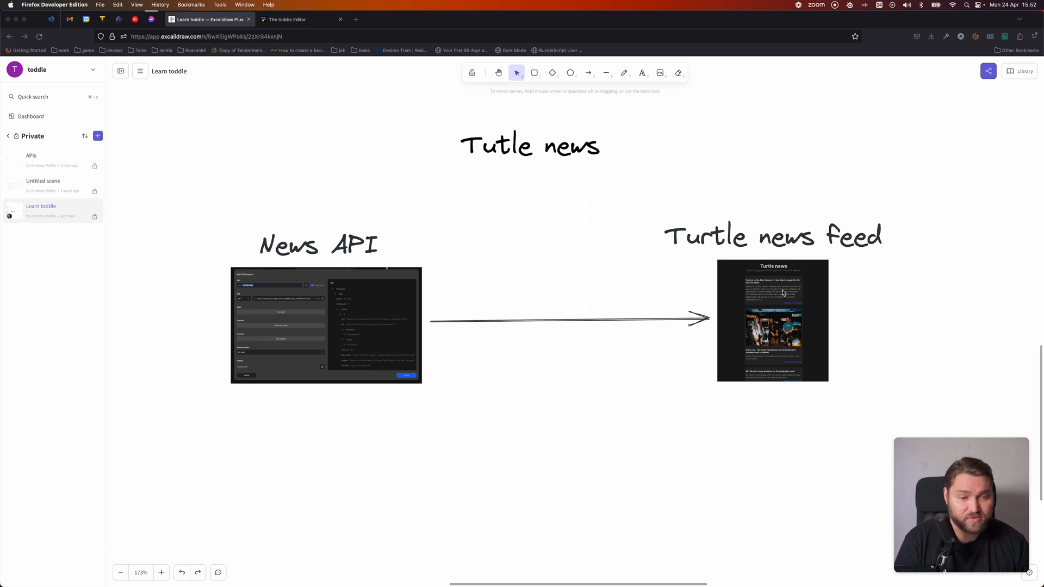
mouse_move(378, 349)
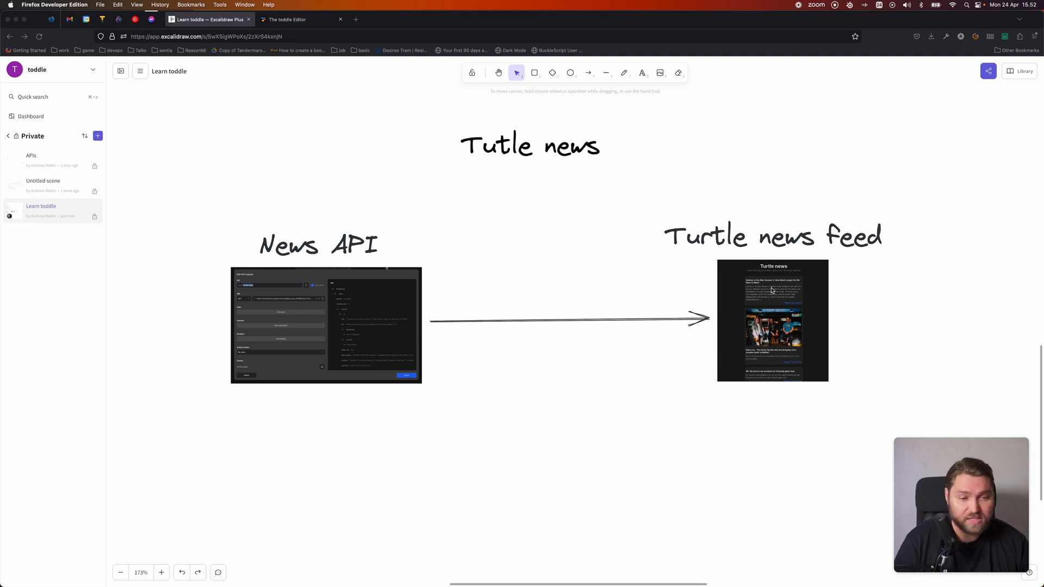
mouse_move(772, 360)
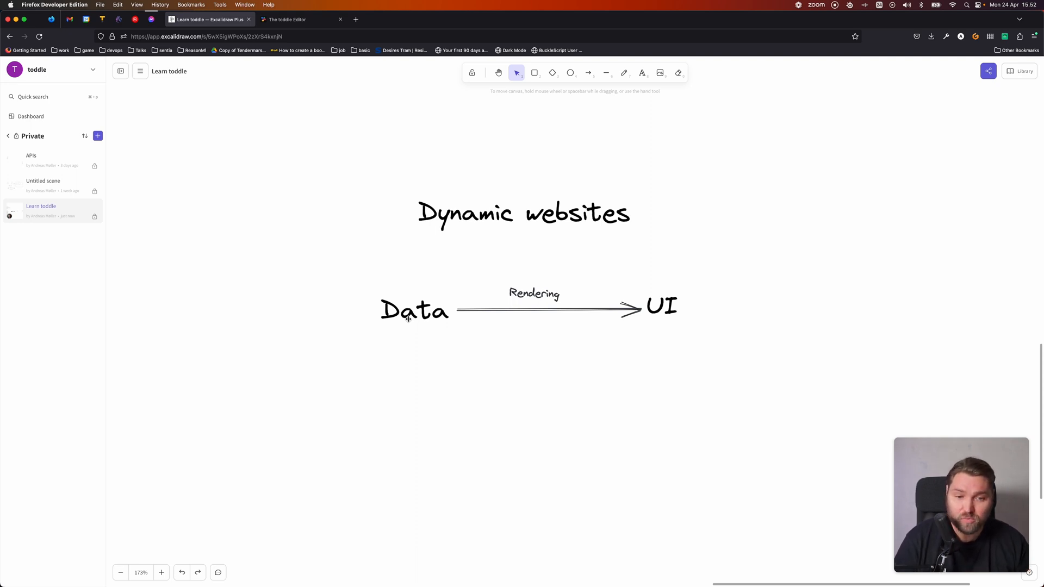
mouse_move(711, 384)
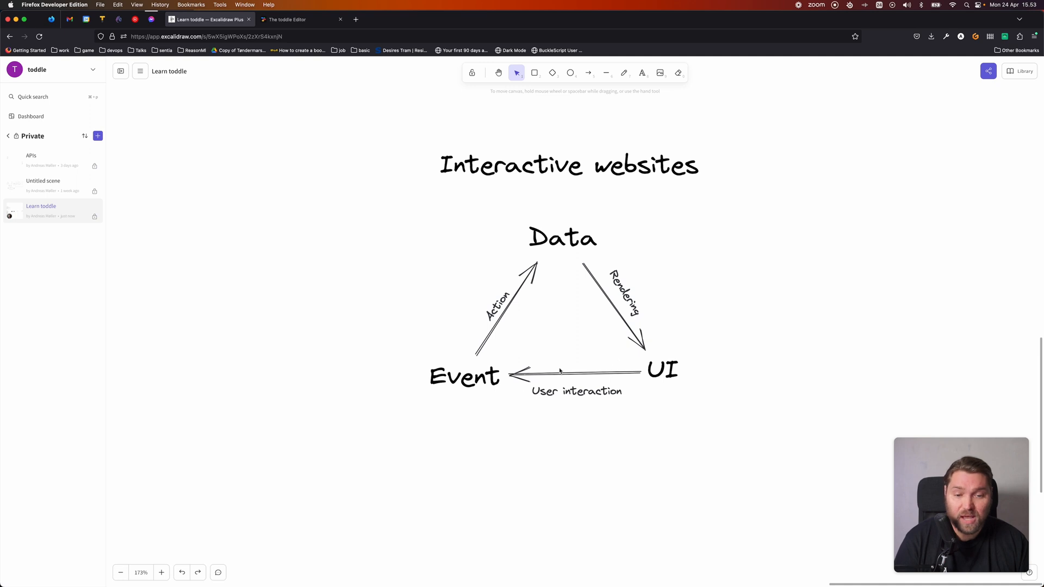
mouse_move(632, 417)
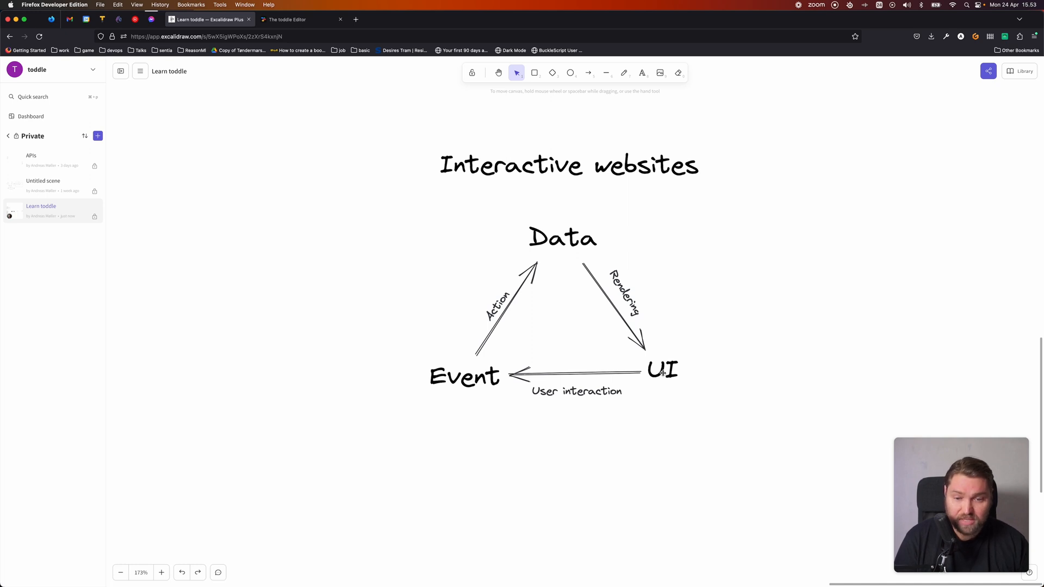
mouse_move(547, 232)
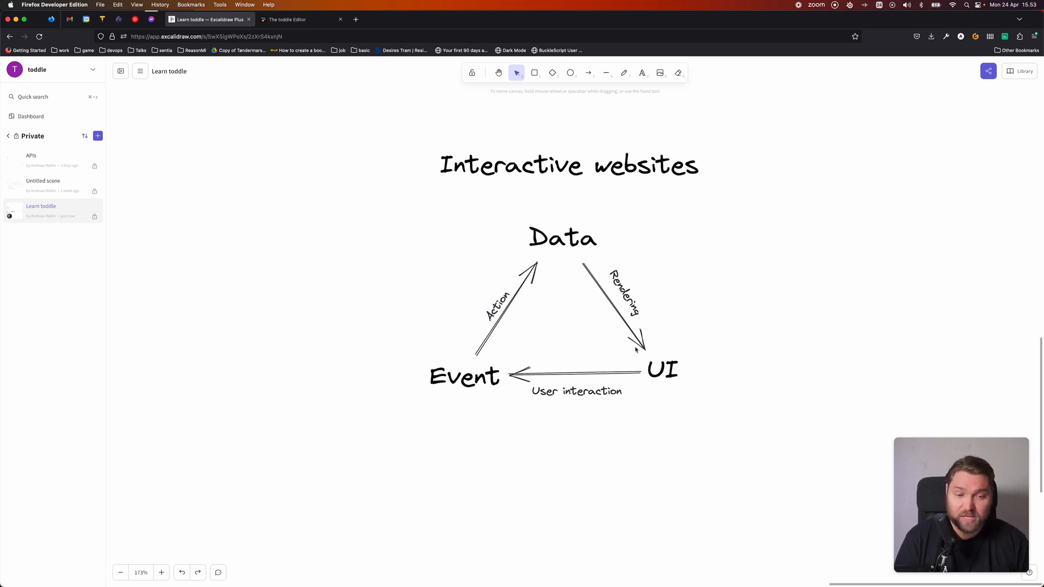
mouse_move(743, 352)
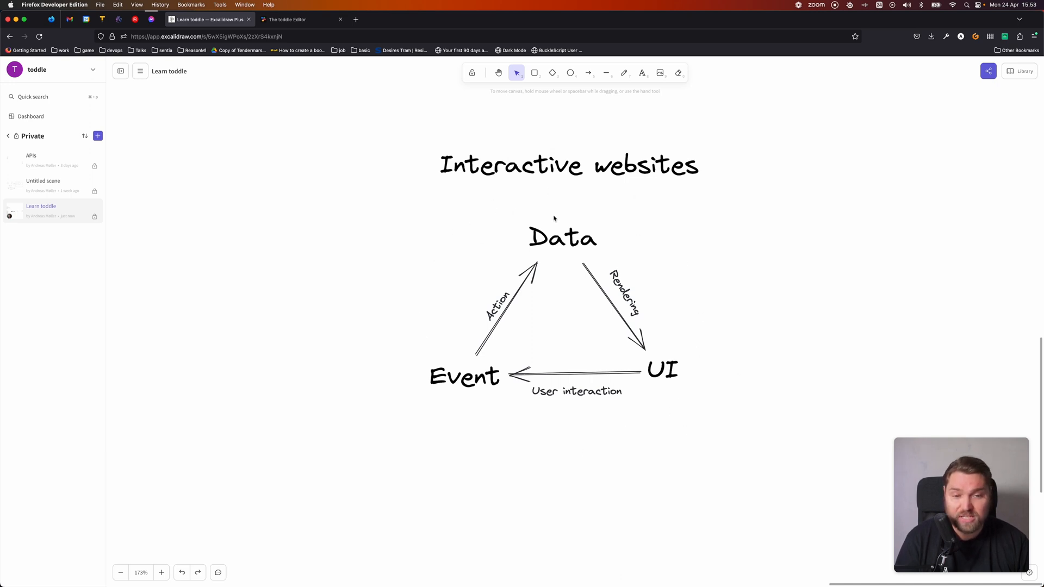
mouse_move(459, 398)
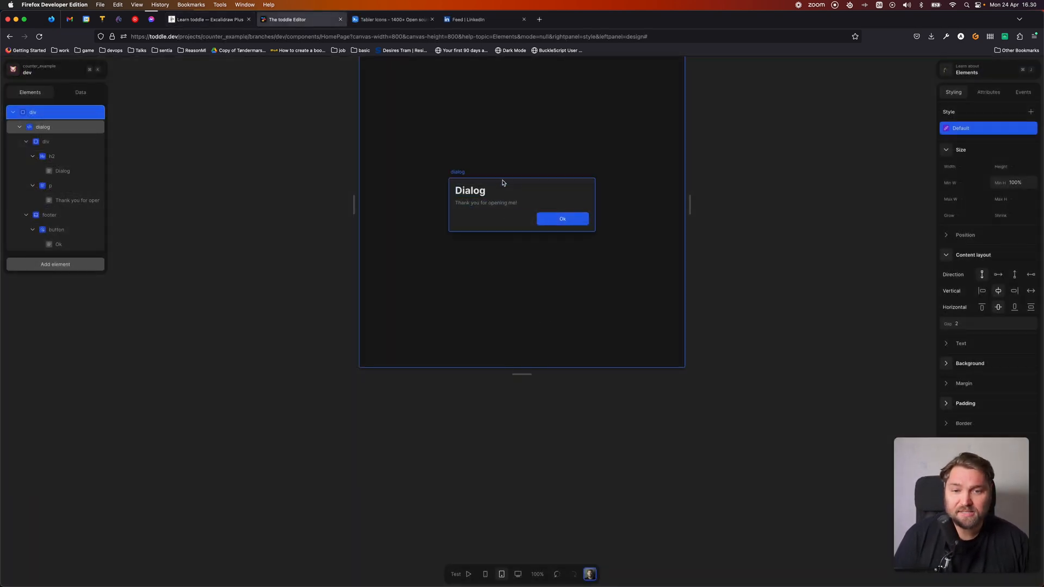
- Select the dialog element in the Elements tree to show its styling (width 90, gap 4)
left_click(43, 126)
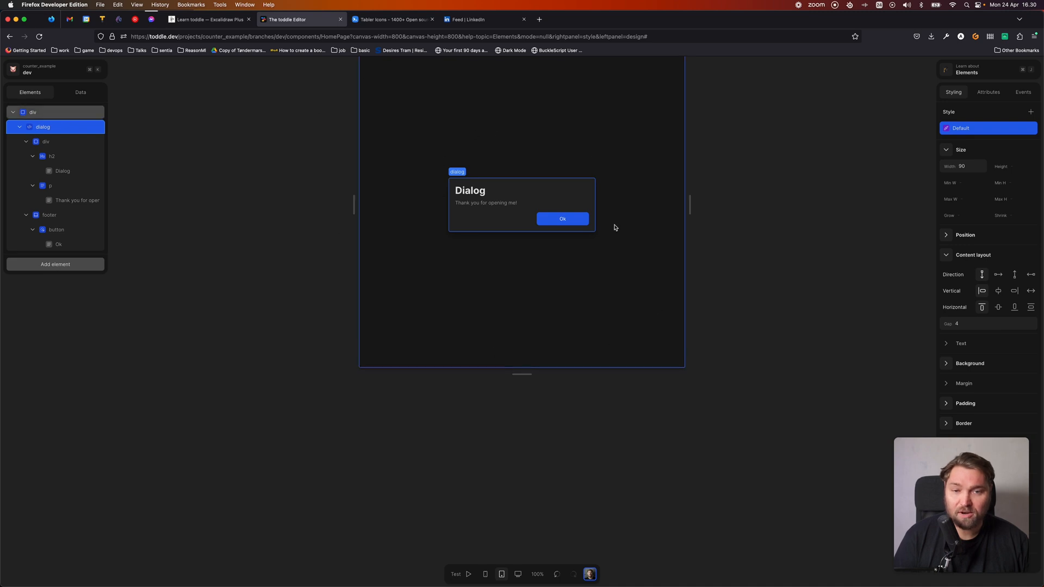
mouse_move(487, 279)
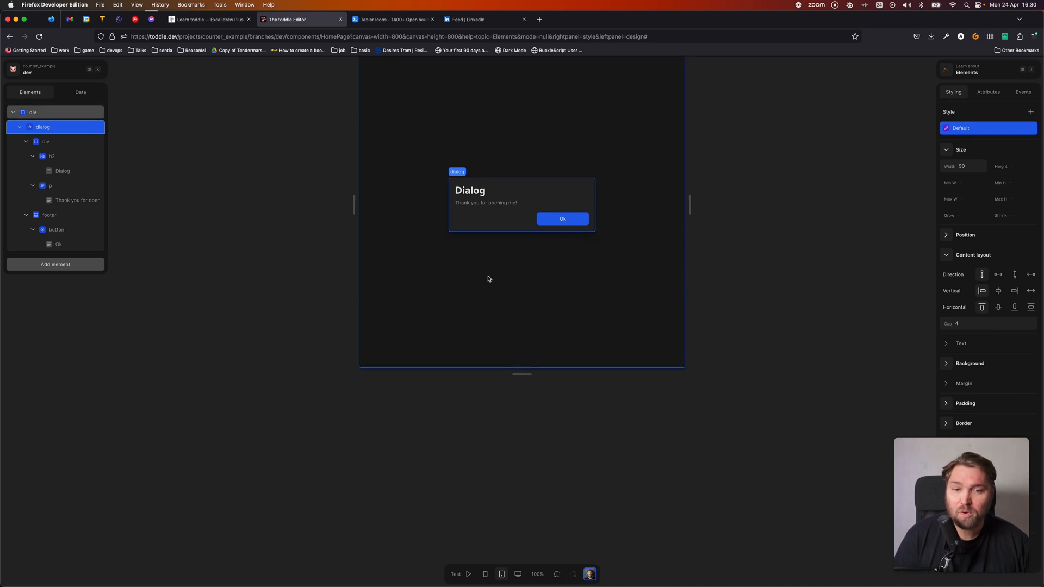
mouse_move(530, 267)
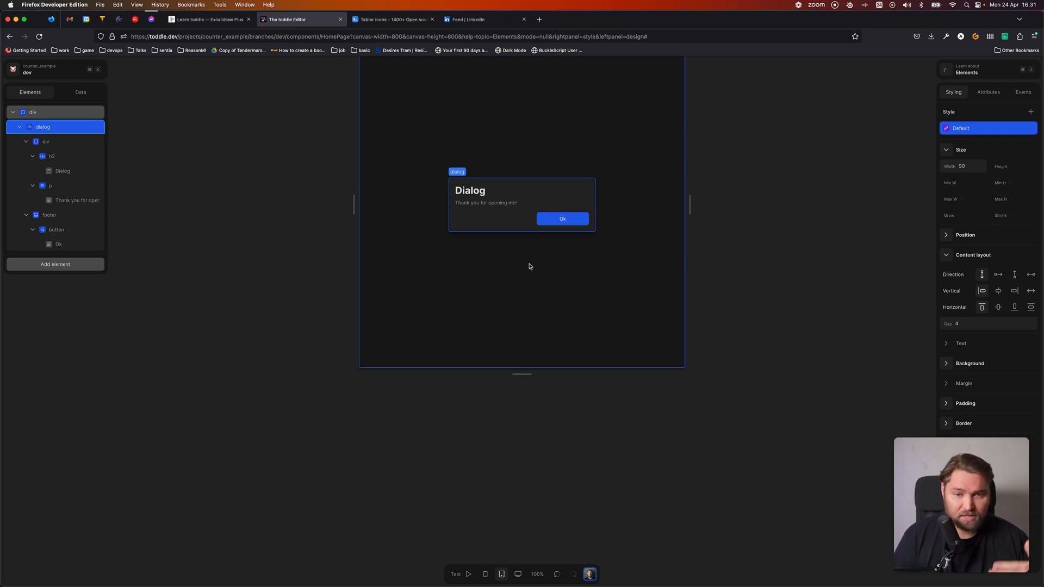
mouse_move(561, 233)
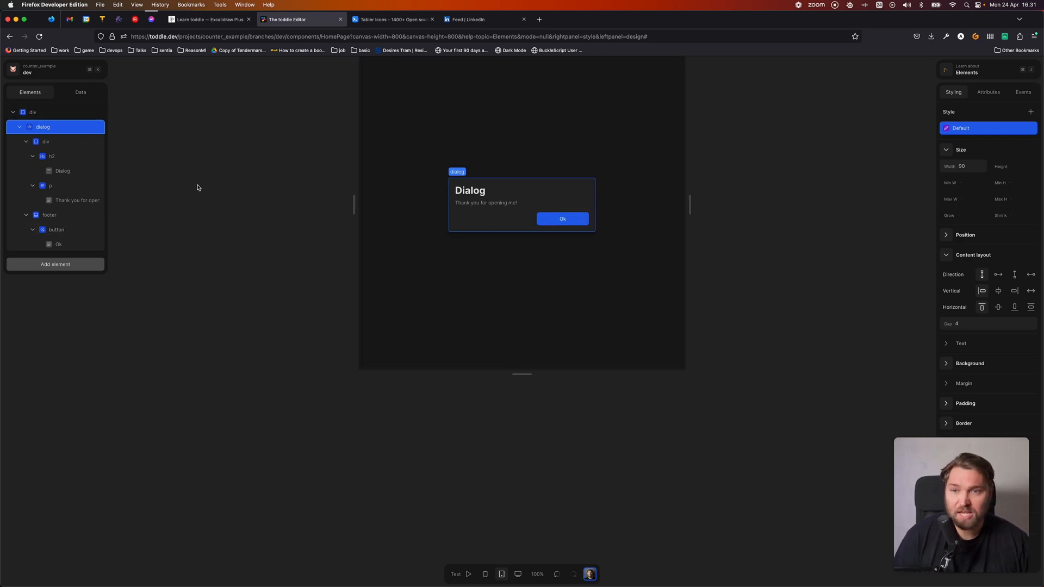
- Switch to the Excalidraw tab showing the Interactive websites Data–UI–Event diagram
left_click(209, 19)
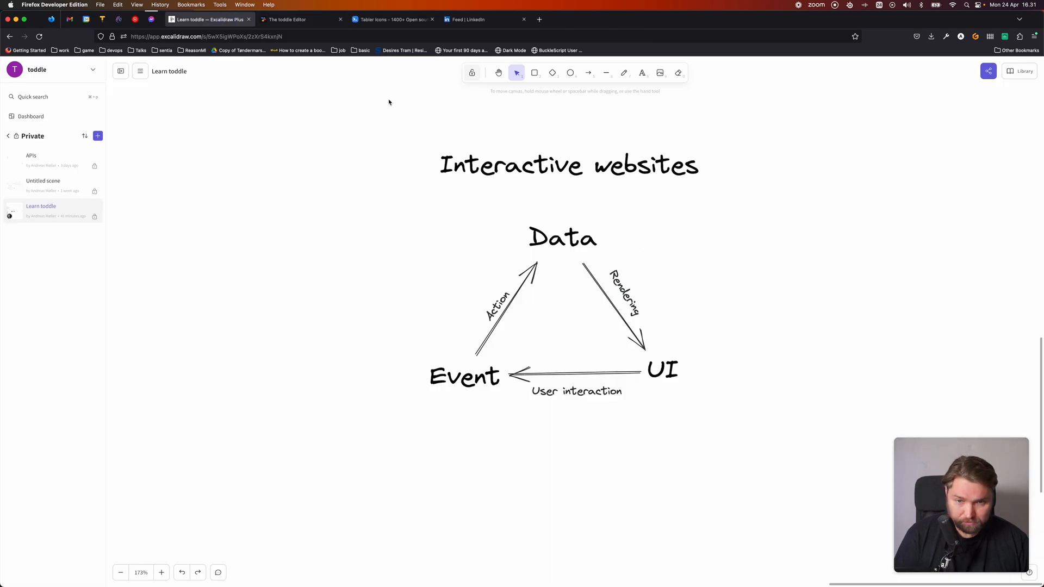
mouse_move(520, 302)
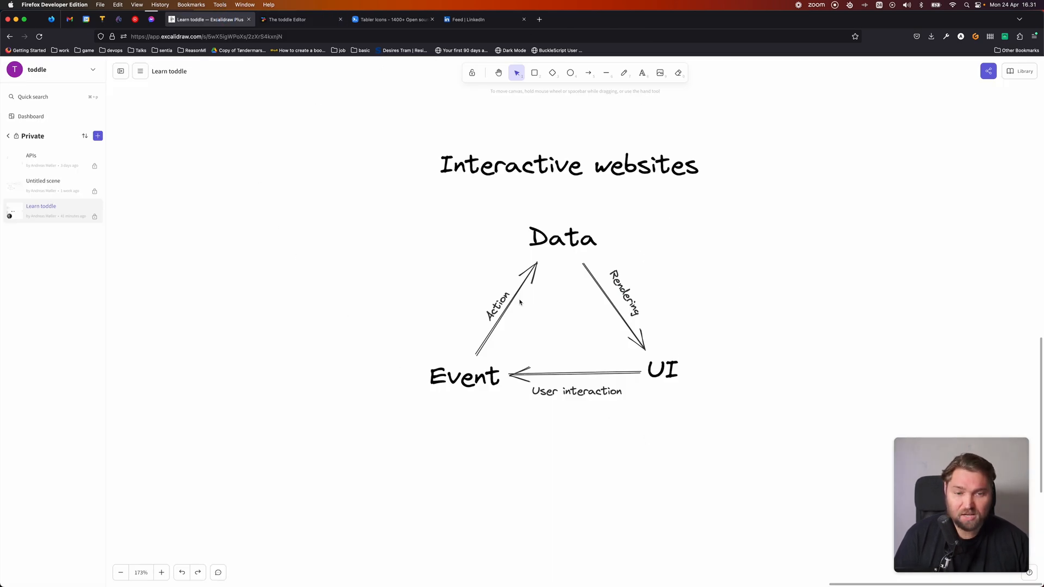
mouse_move(567, 242)
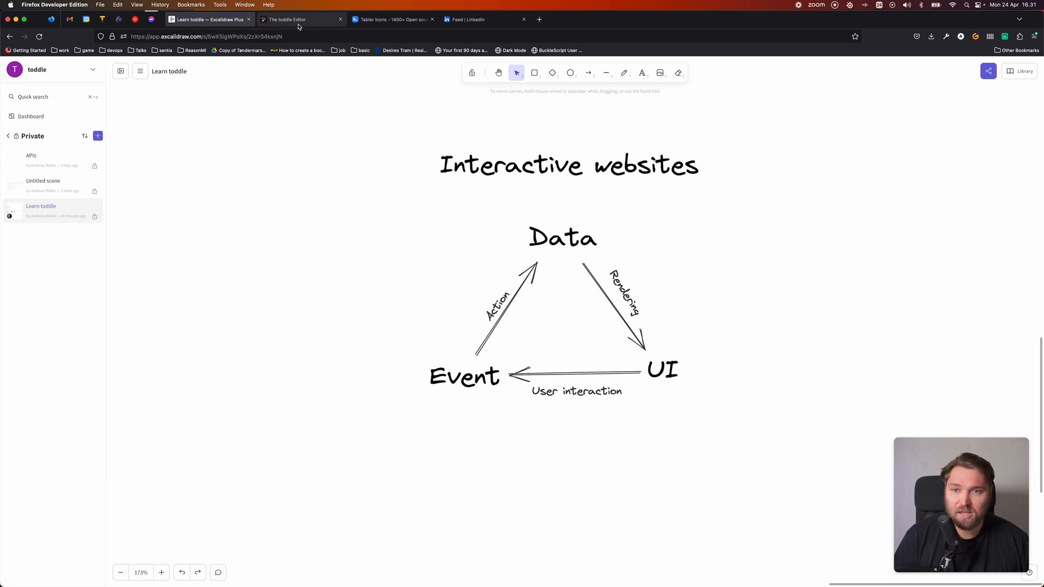
- In the page's Data panel, add a new variable named 'Show dialog'
left_click(286, 19)
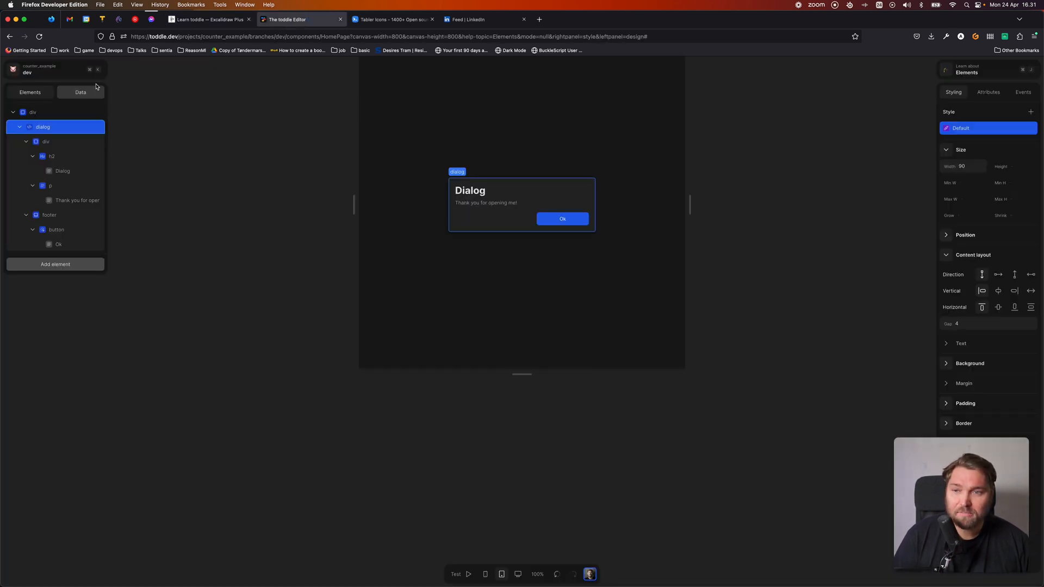
left_click(79, 92)
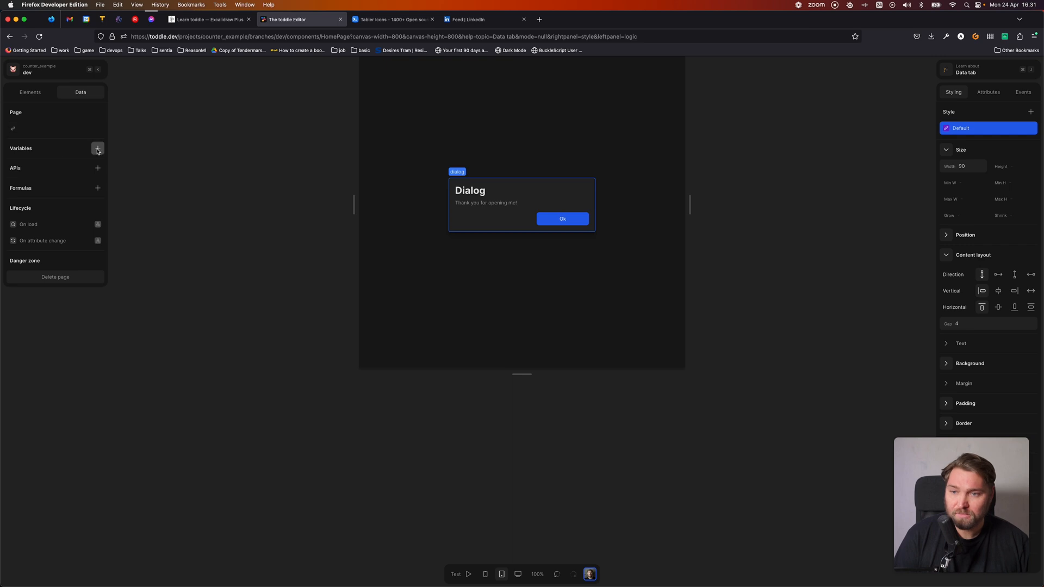
left_click(97, 147)
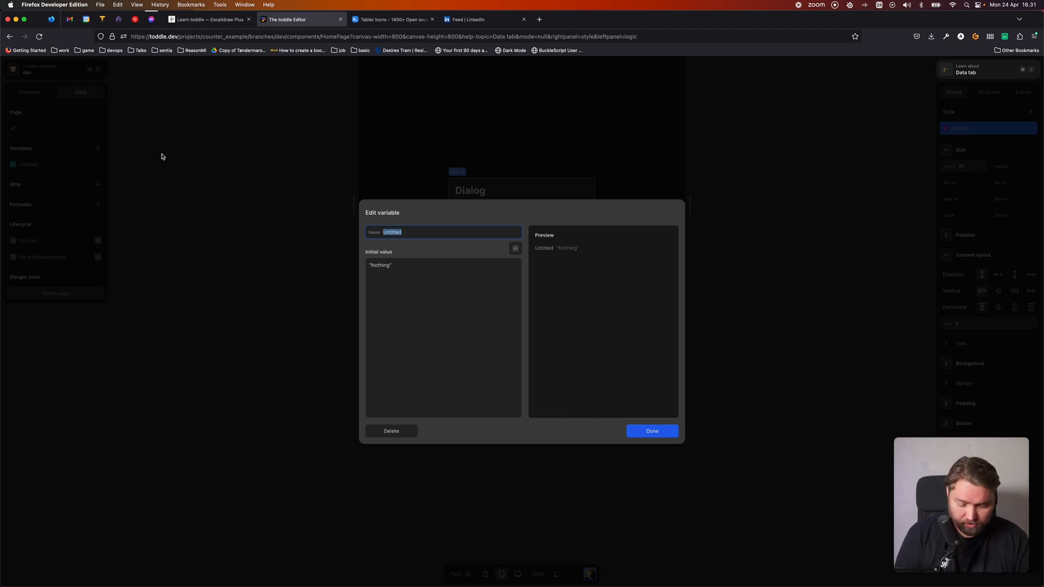
type("Show dialog")
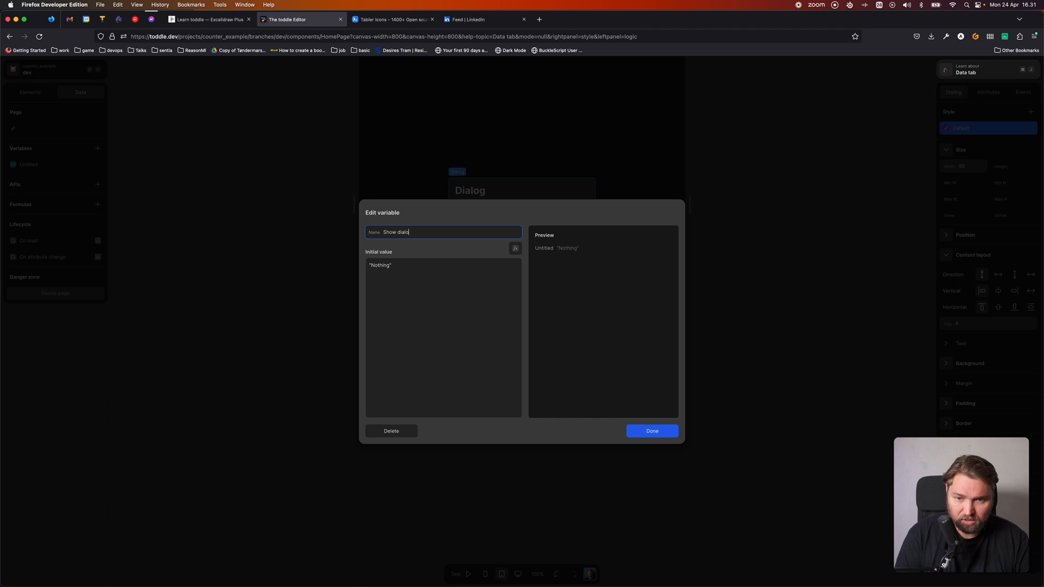
- Set the Show dialog variable's initial value formula to false and finish it
left_click(400, 296)
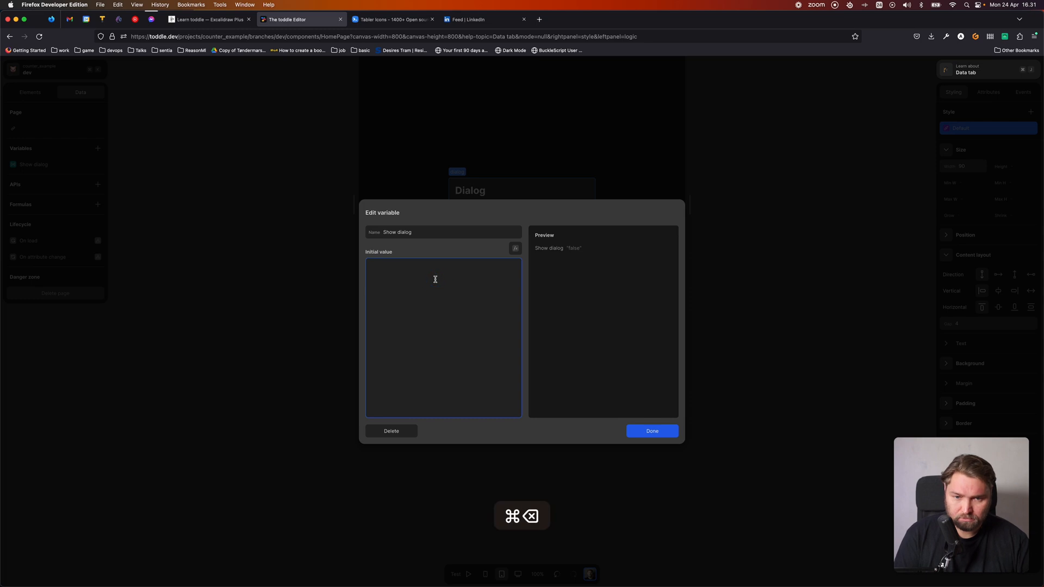
mouse_move(508, 250)
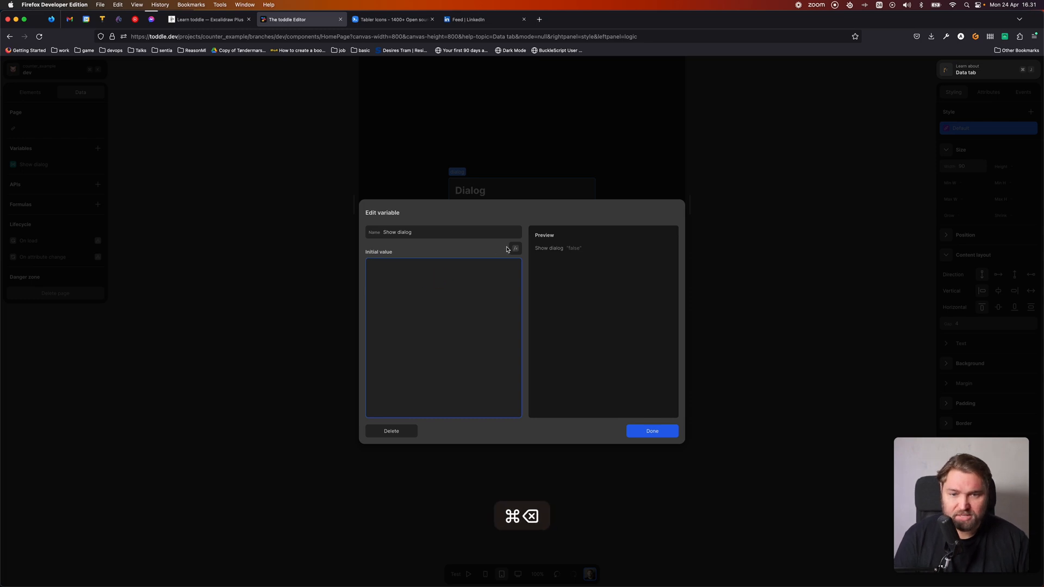
left_click(514, 248)
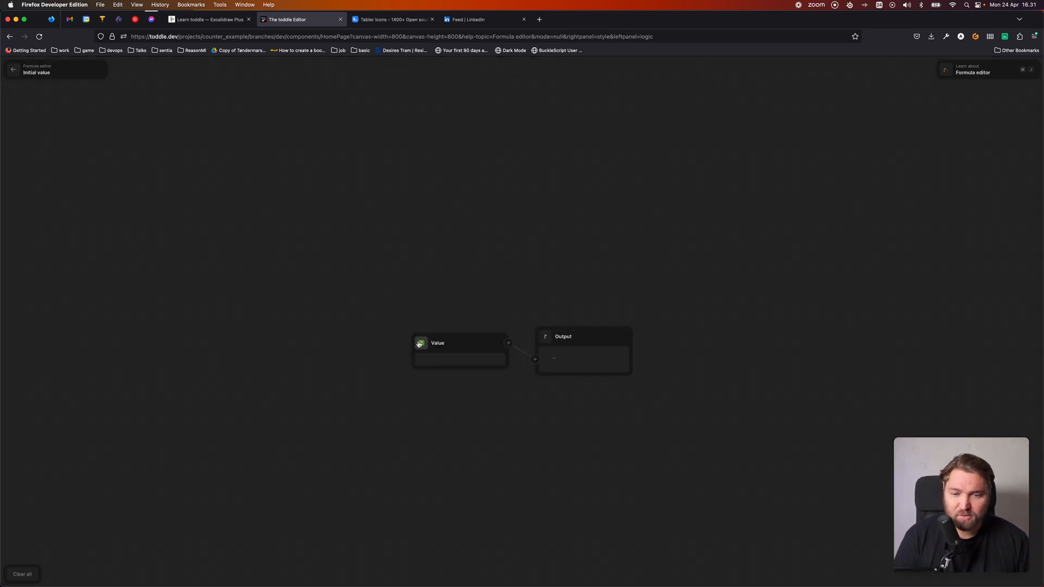
type("false")
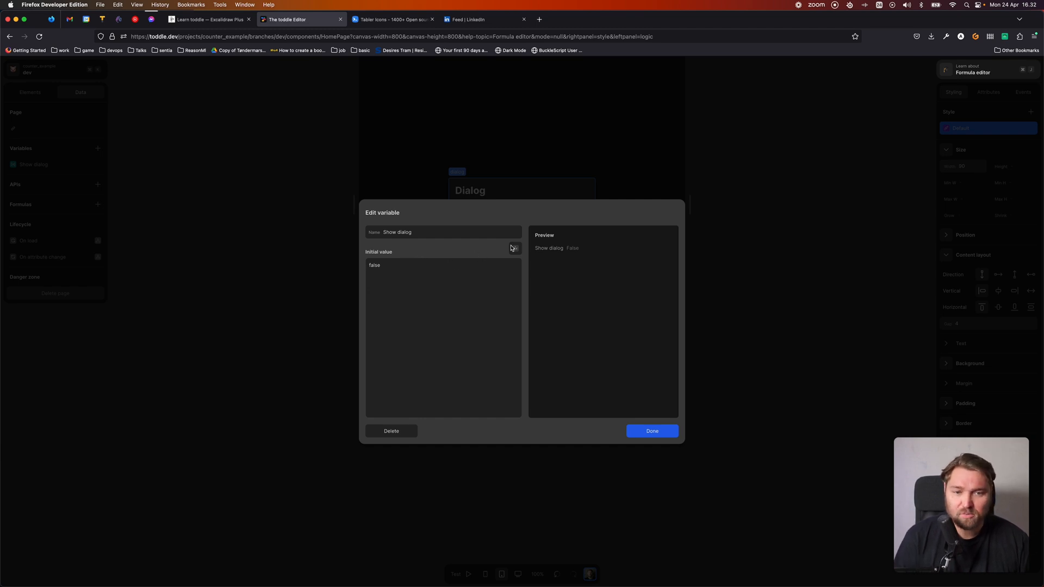
left_click(651, 430)
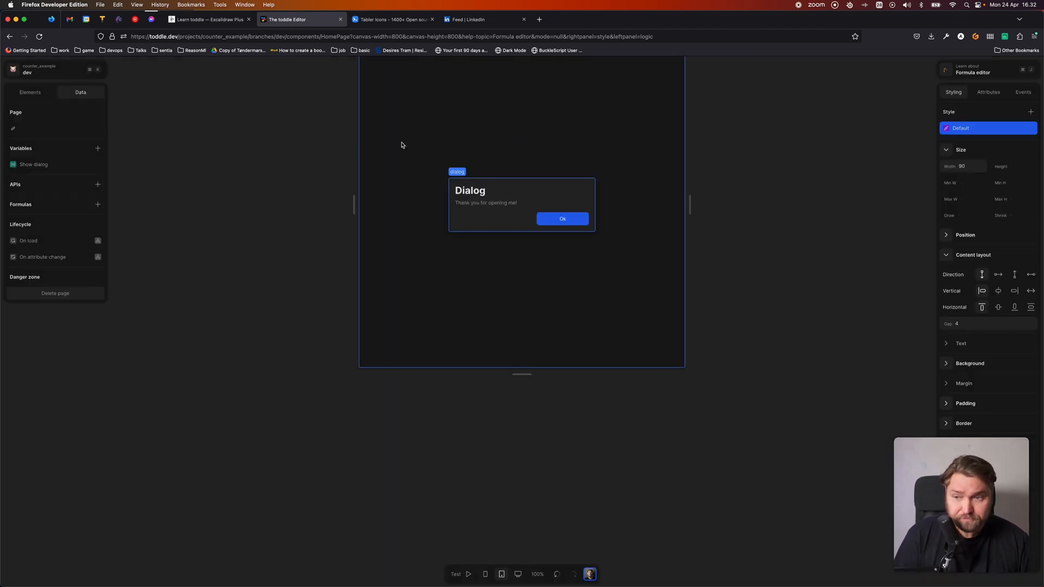
- Give the dialog element a Show/Hide condition driven by the Show dialog variable
left_click(31, 91)
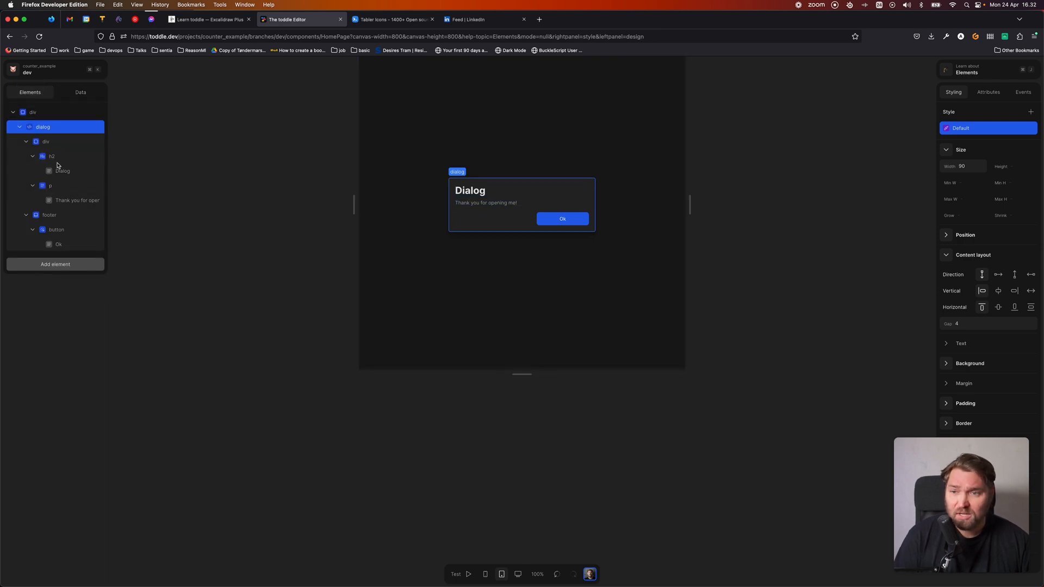
right_click(42, 126)
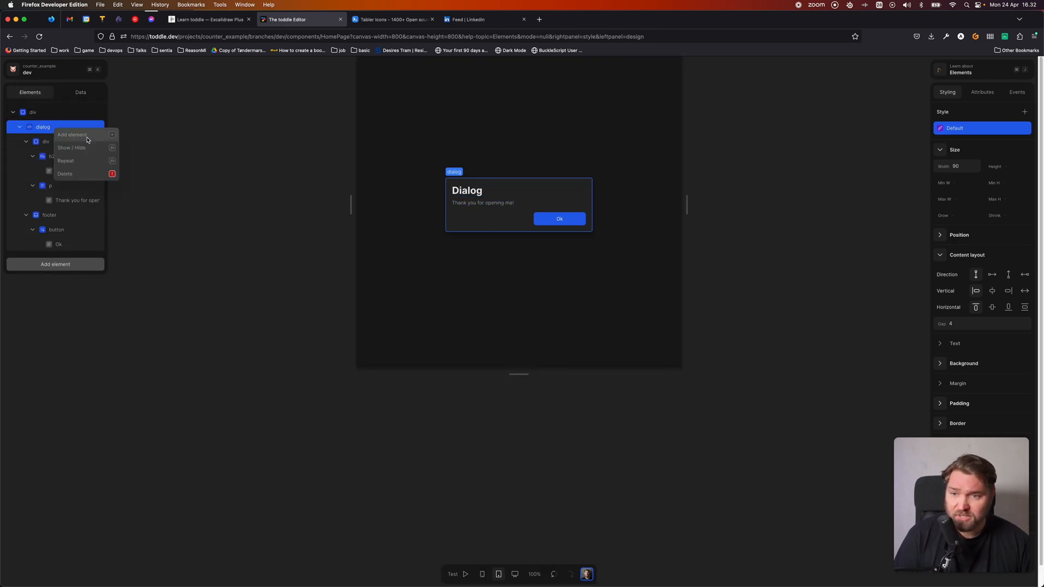
left_click(72, 135)
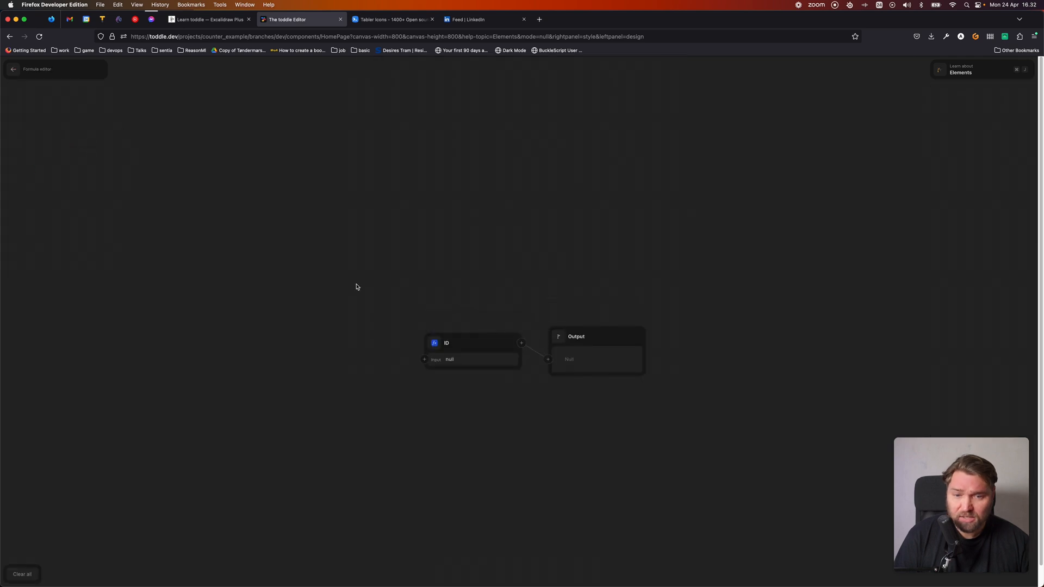
left_click(473, 360)
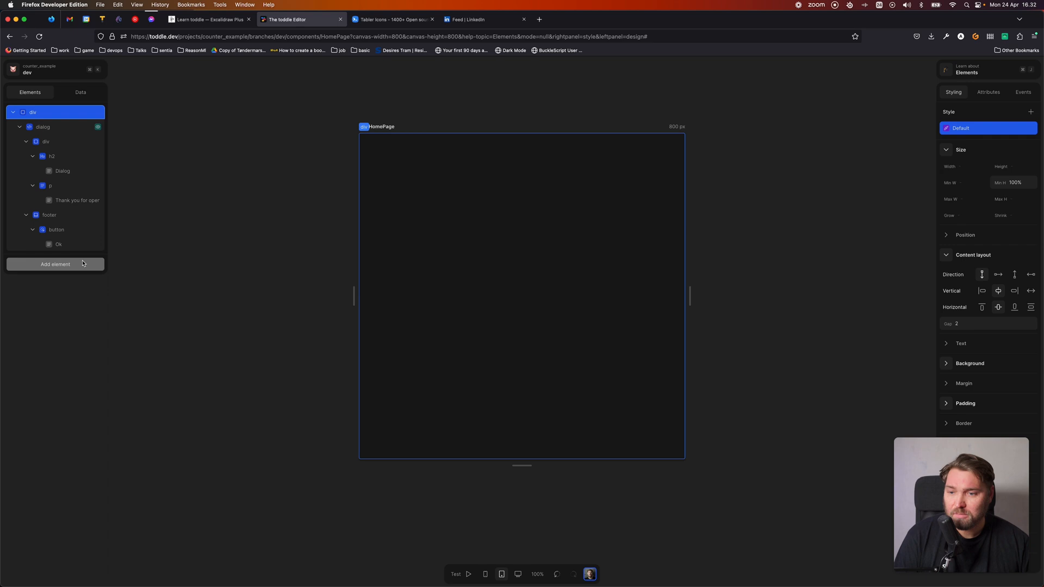
- Add a Button element labelled 'Show dialog' to the page and view its events
left_click(55, 263)
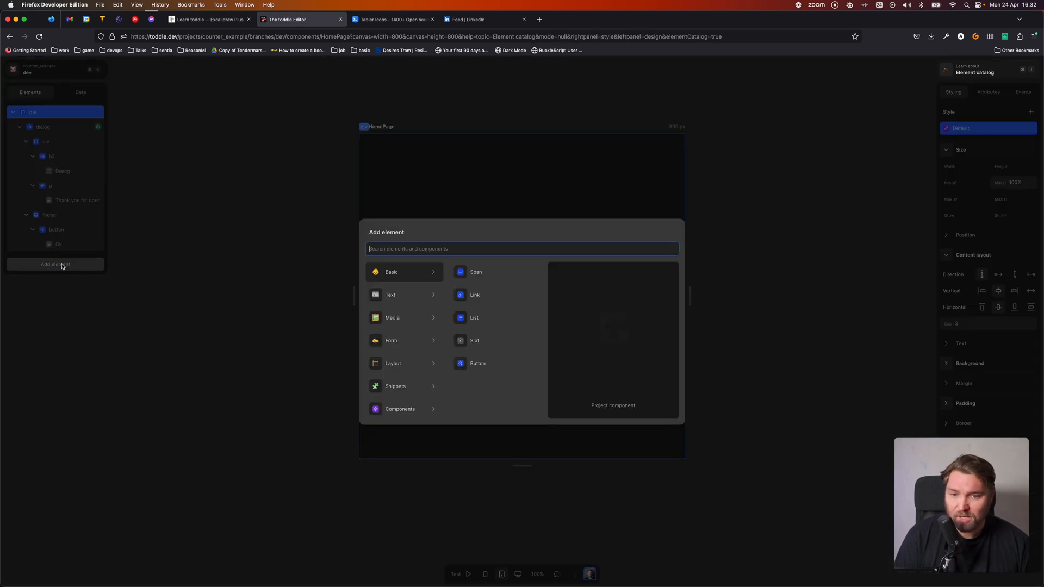
left_click(477, 363)
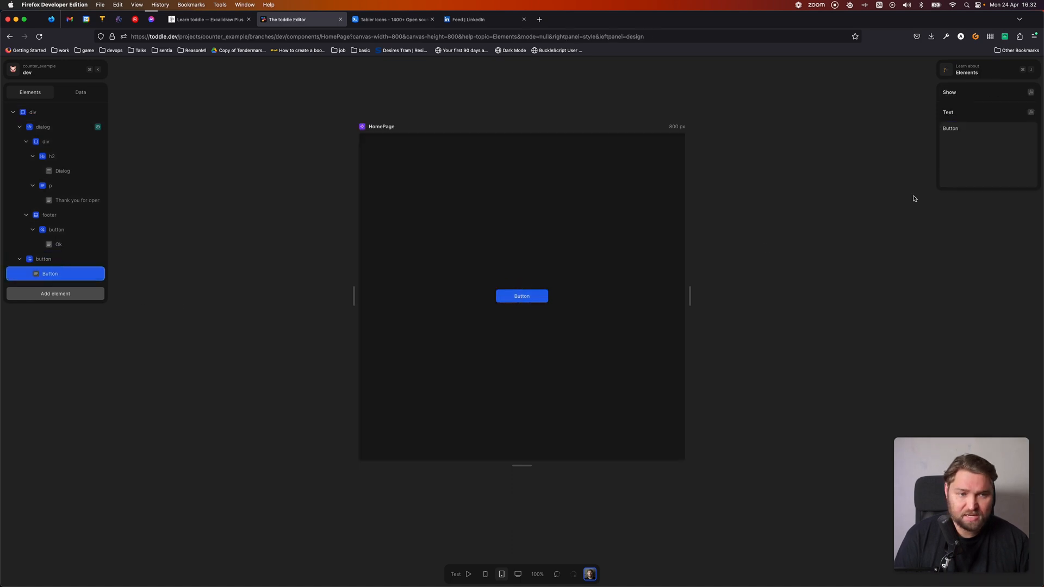
type("Show dia")
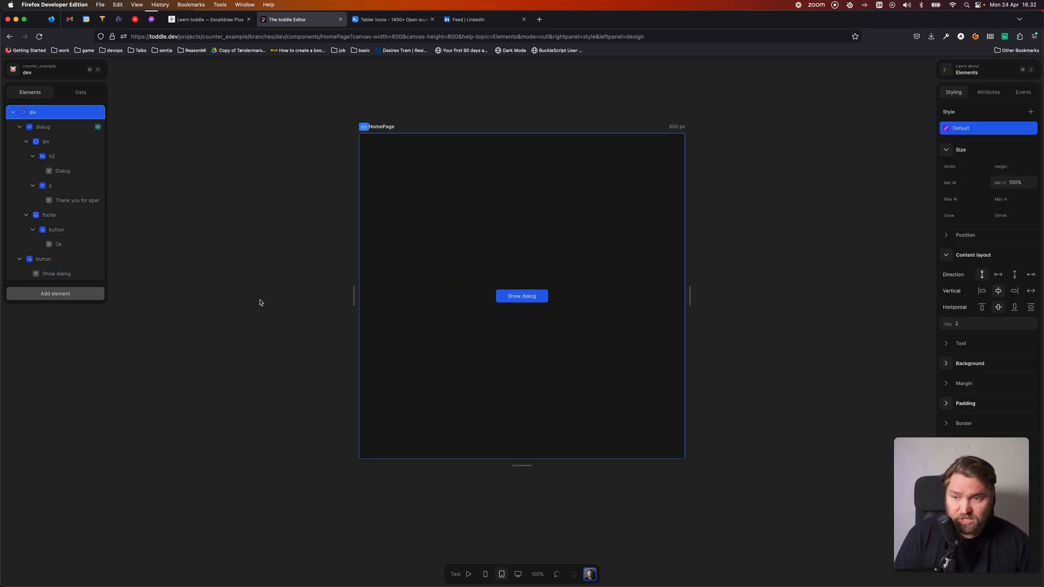
left_click(42, 259)
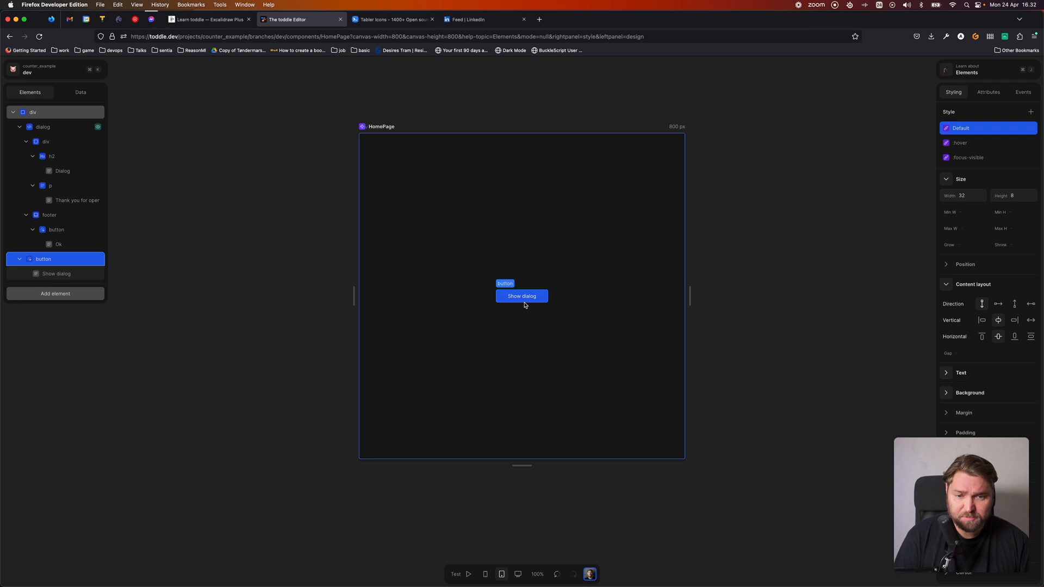
mouse_move(362, 275)
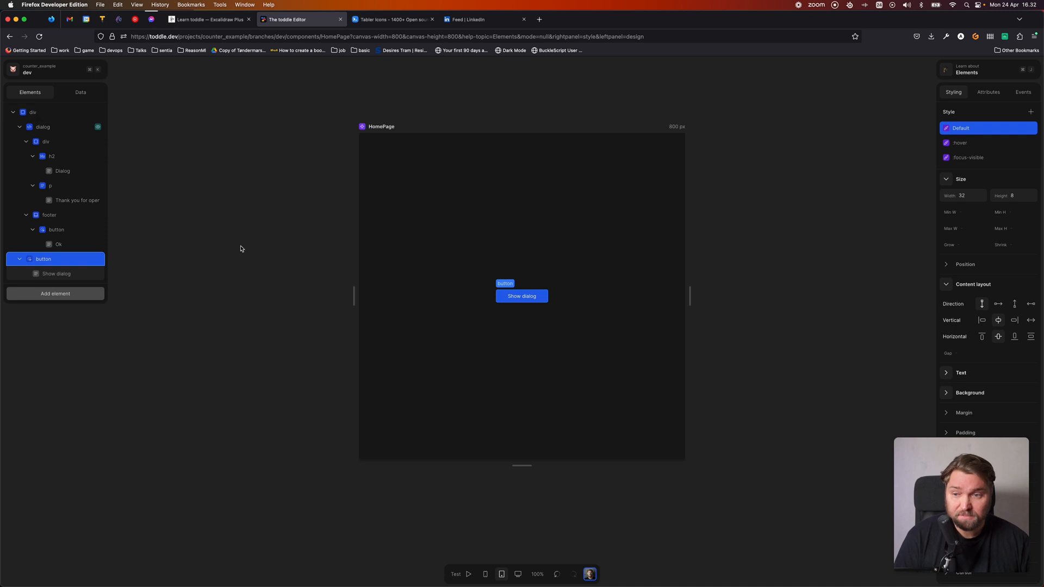
mouse_move(126, 271)
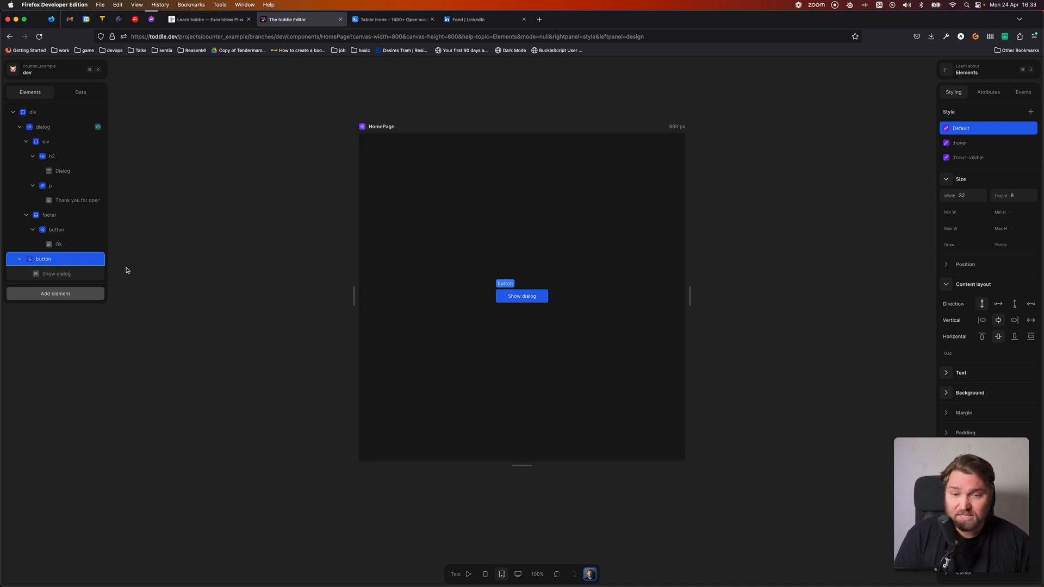
left_click(1023, 91)
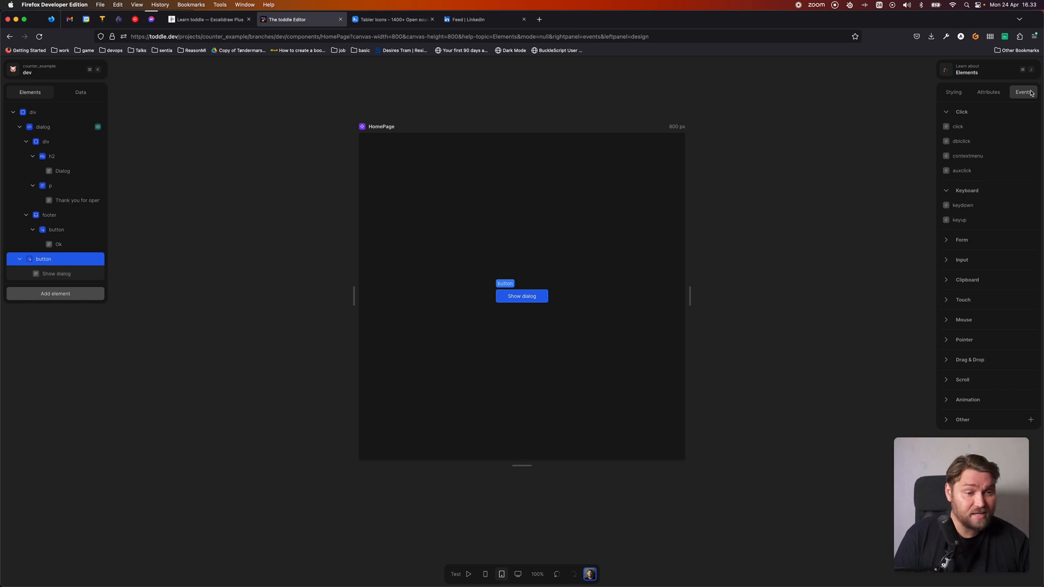
mouse_move(829, 385)
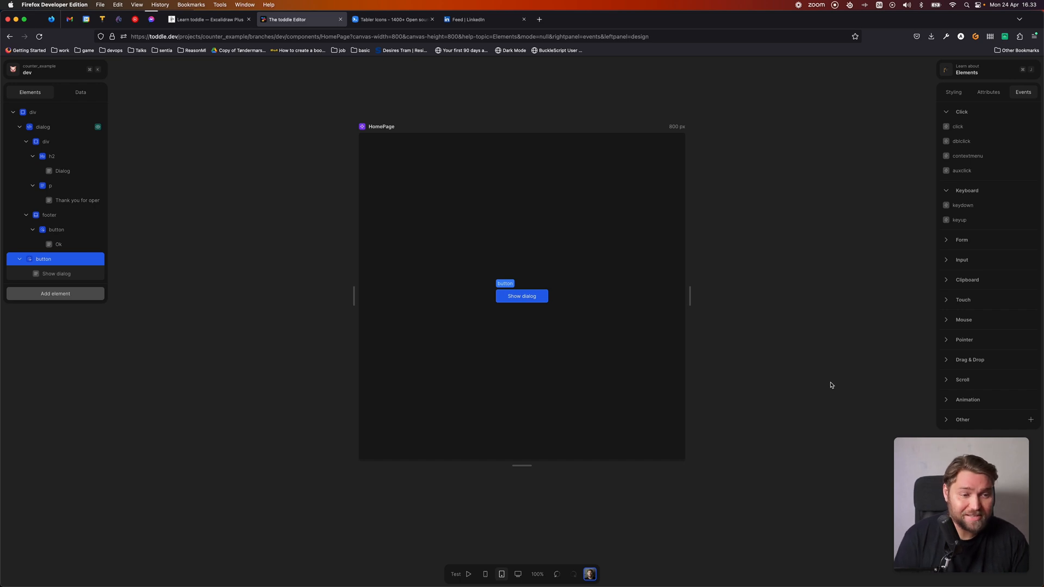
mouse_move(820, 314)
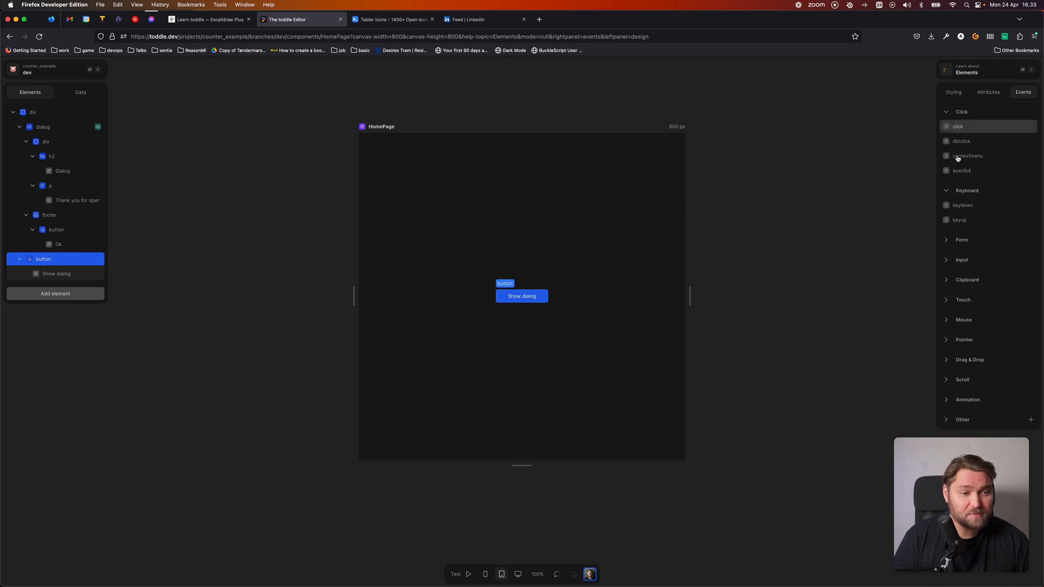
mouse_move(975, 188)
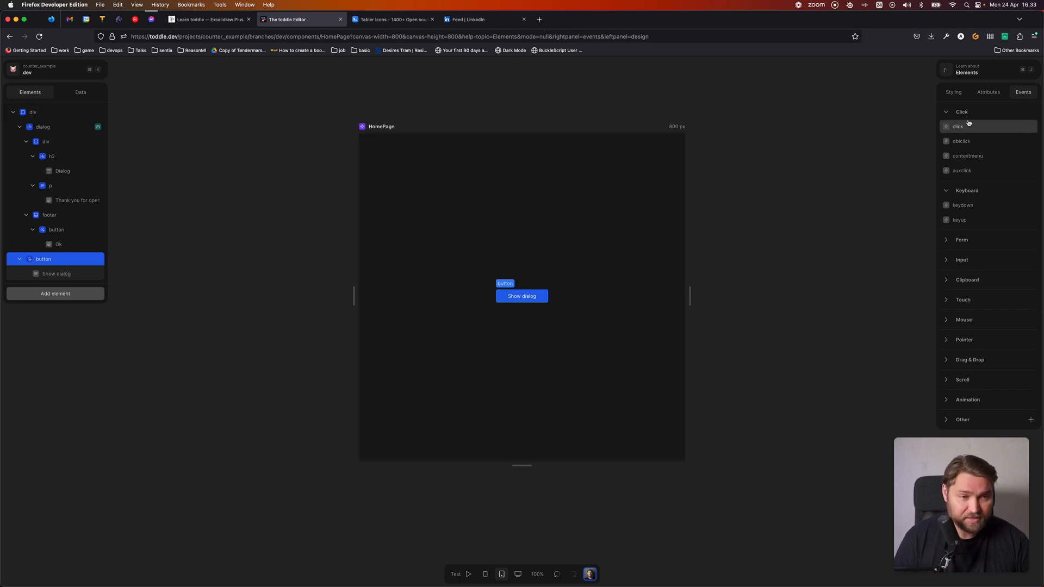
- Create a click workflow for the Show dialog button and list its available actions
left_click(957, 126)
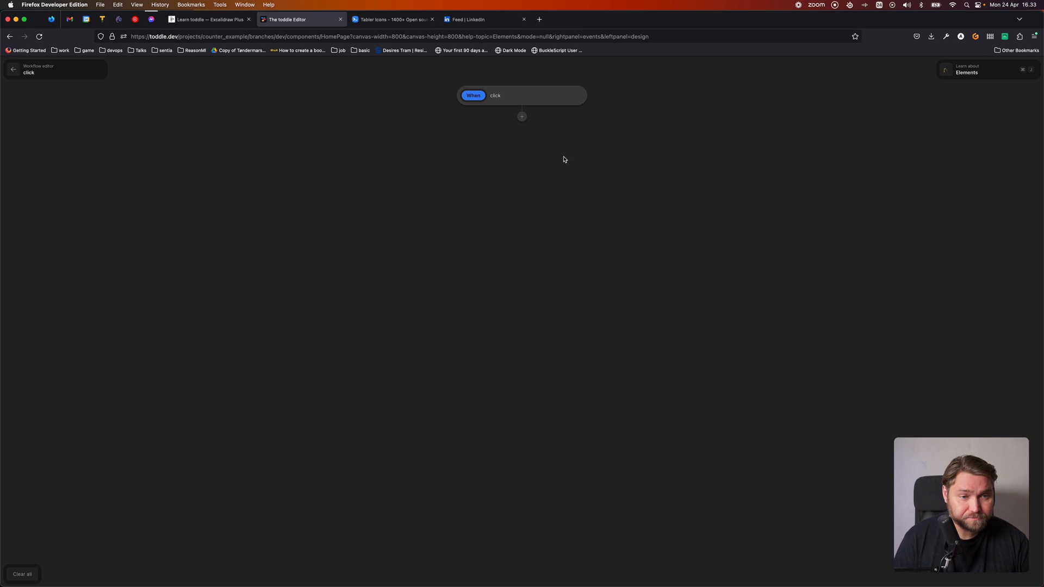
mouse_move(535, 168)
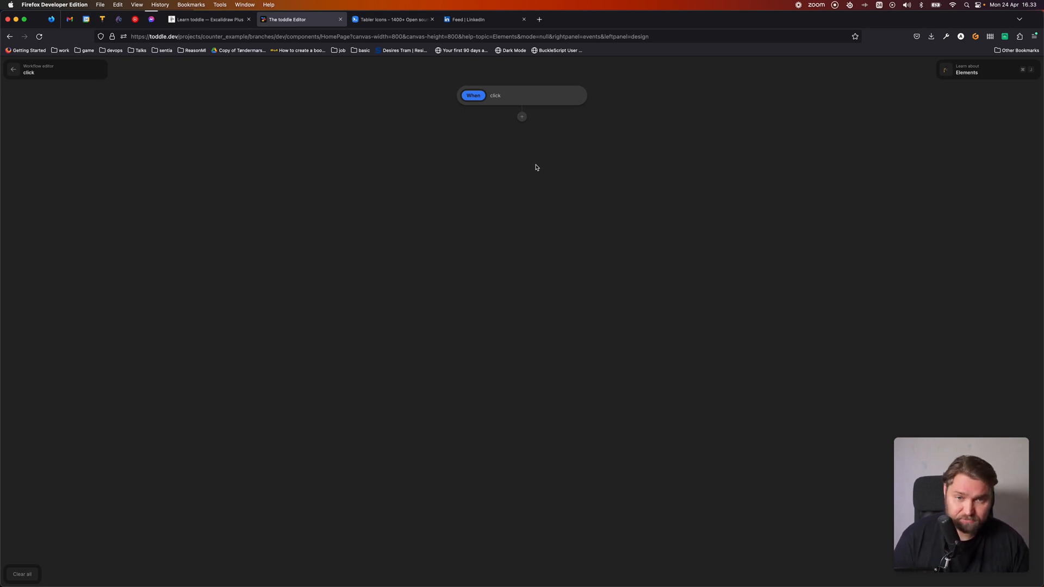
mouse_move(500, 166)
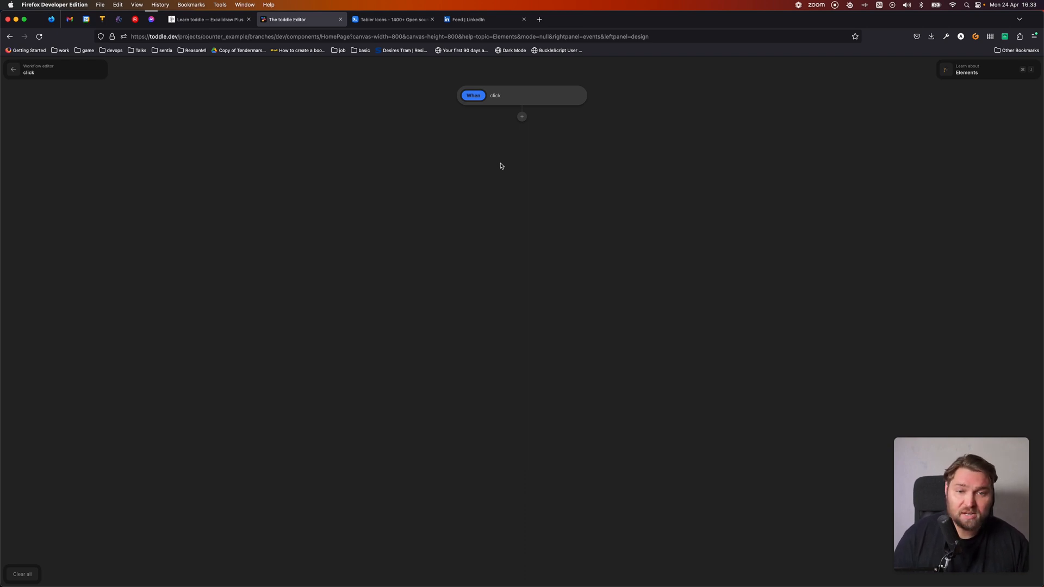
mouse_move(561, 171)
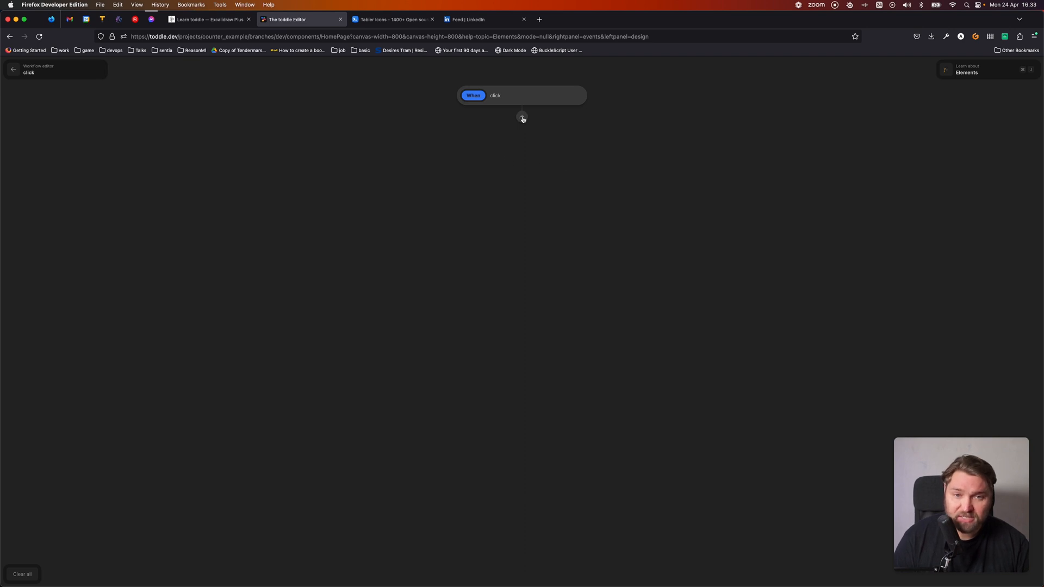
left_click(522, 114)
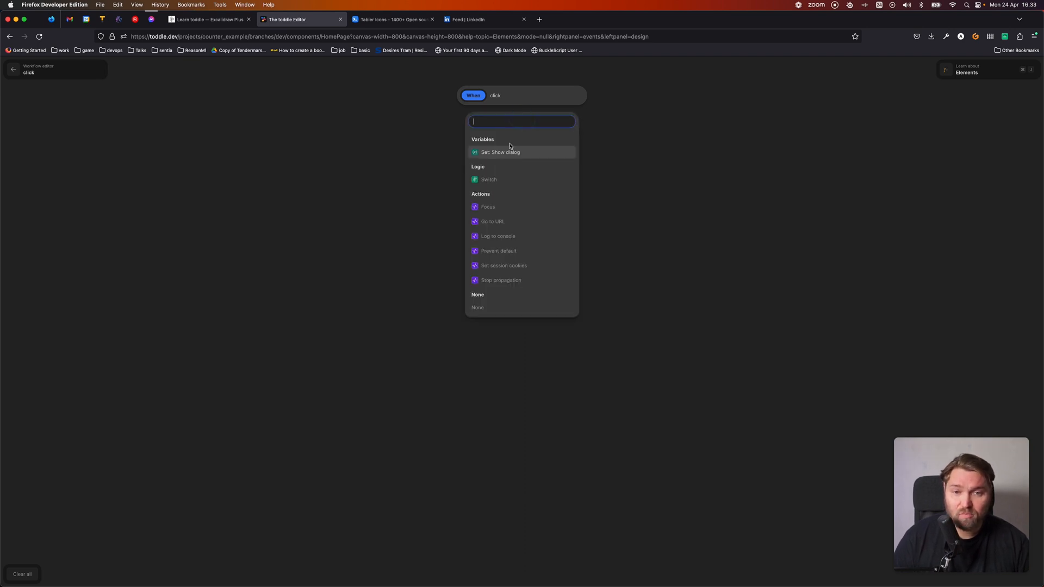
mouse_move(529, 154)
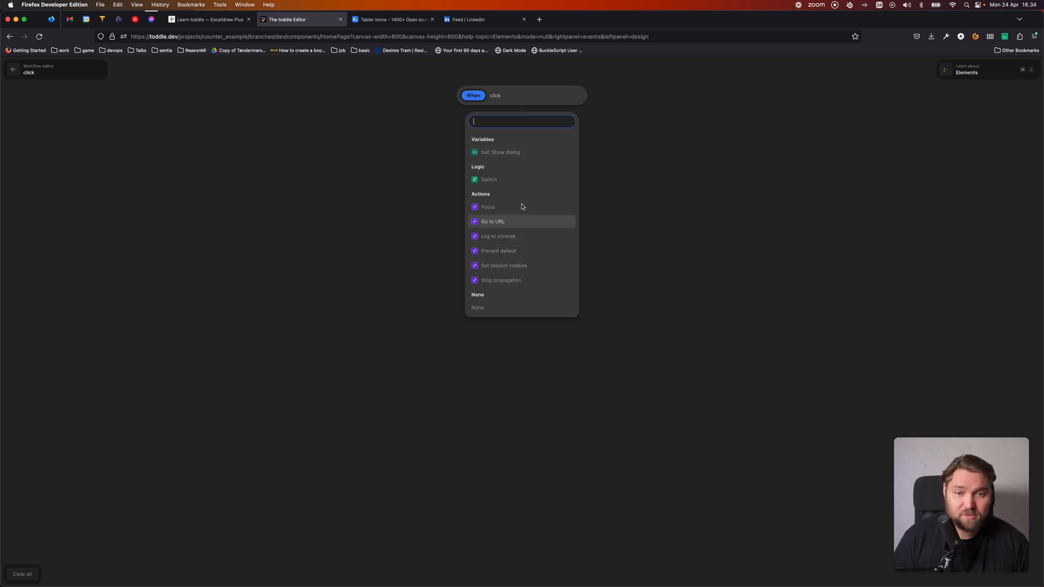
mouse_move(526, 152)
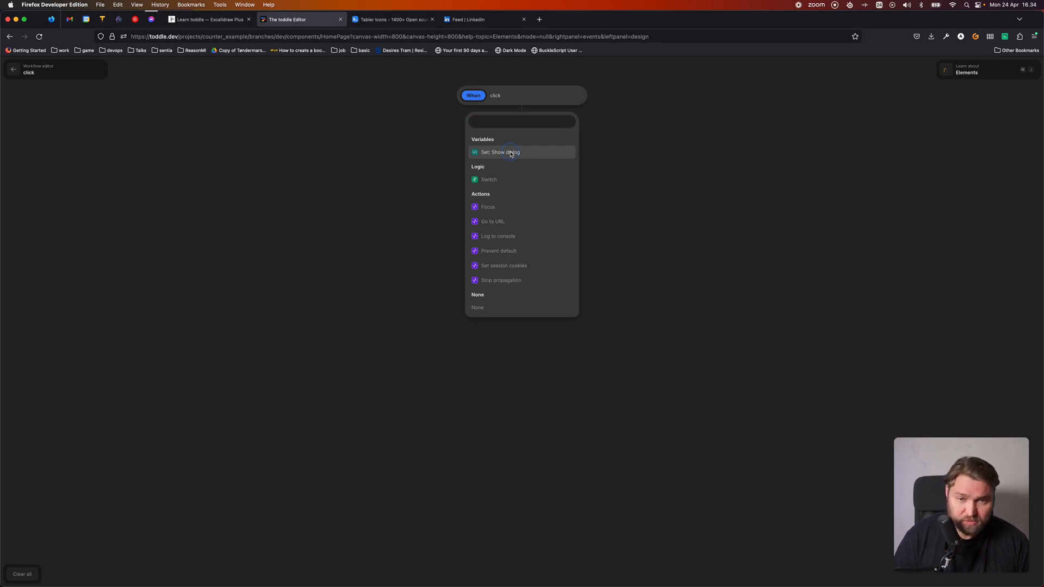
- Make the click action set the Show dialog variable to True
left_click(500, 153)
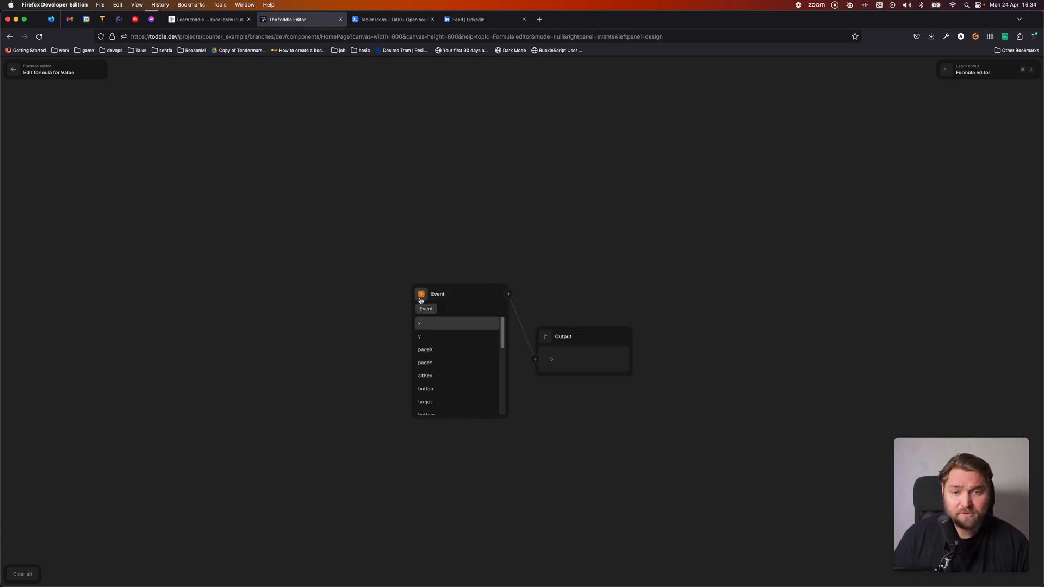
type("true")
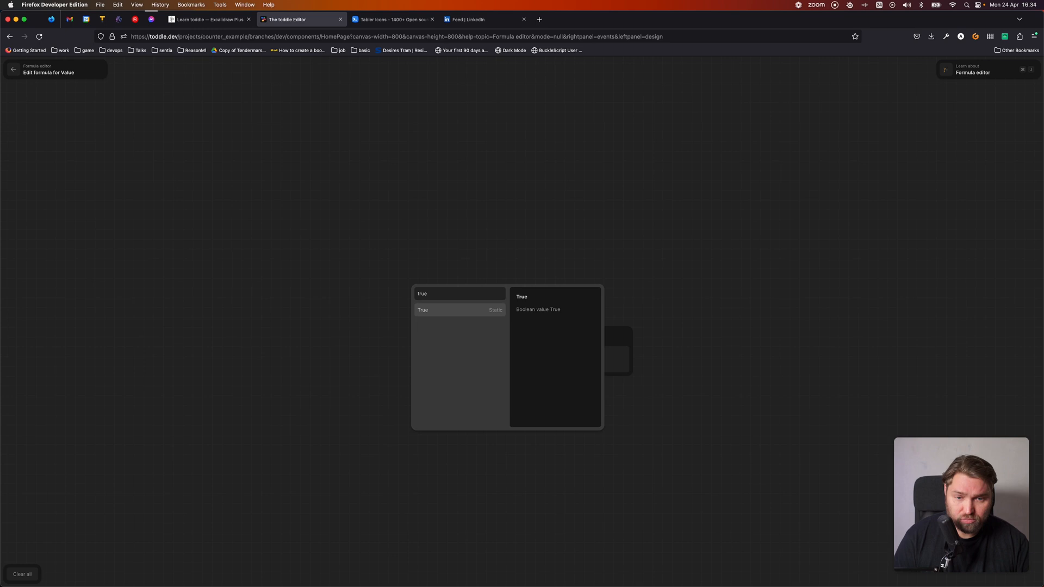
left_click(423, 310)
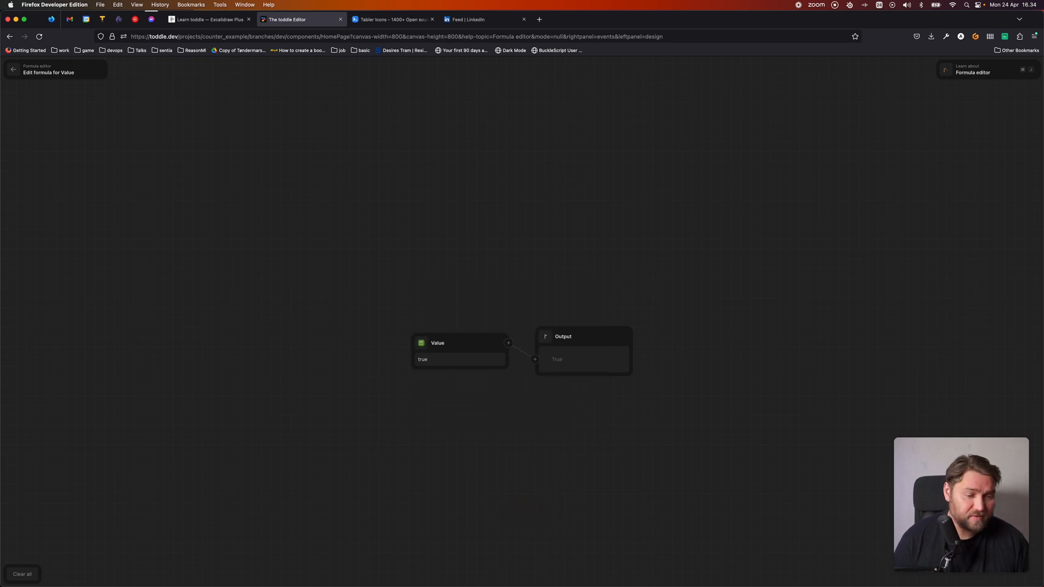
mouse_move(466, 247)
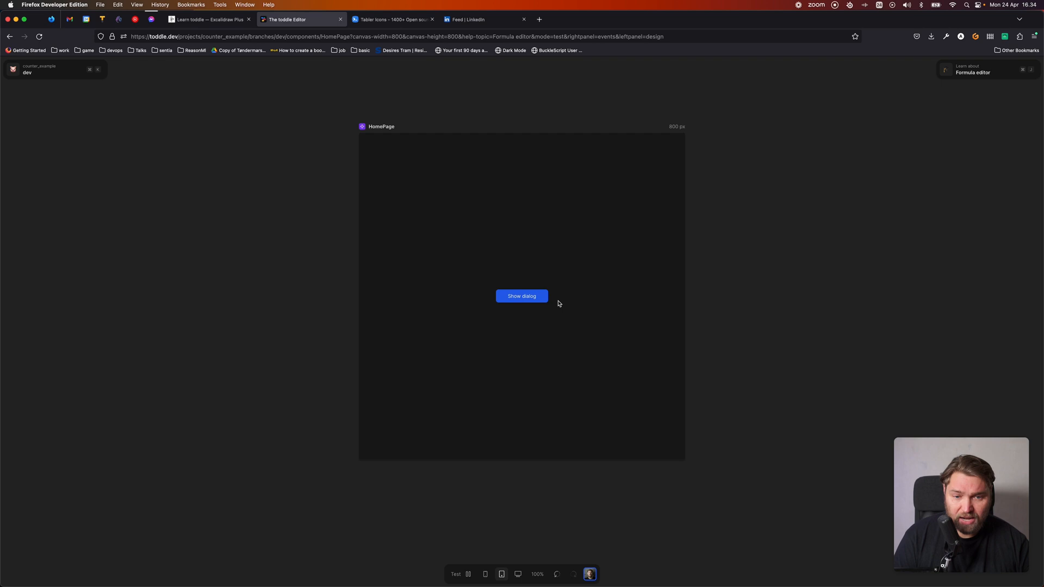
- Test that clicking Show dialog opens the Dialog with its thank-you message and Ok button
left_click(521, 296)
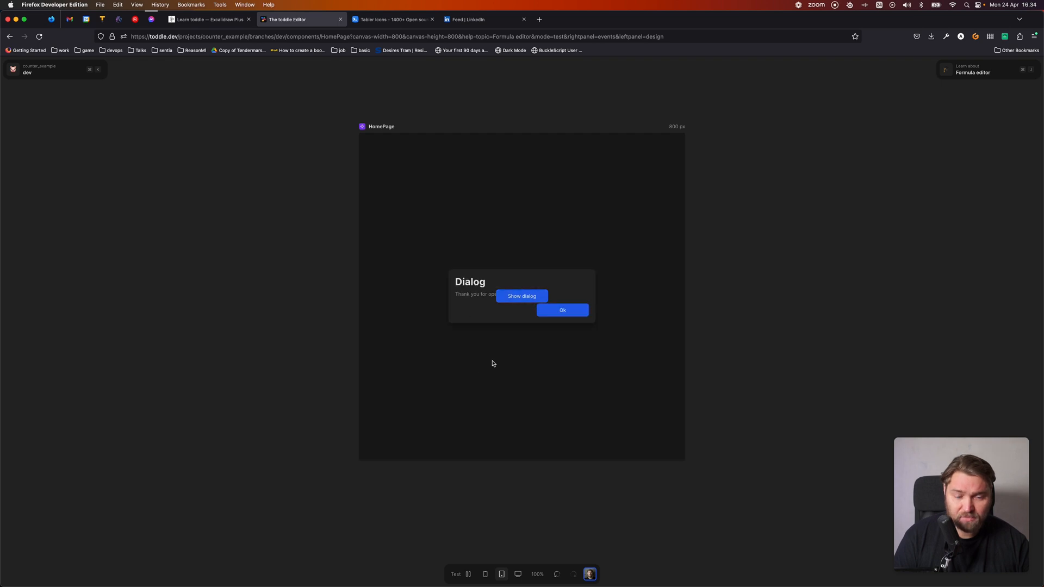
mouse_move(598, 281)
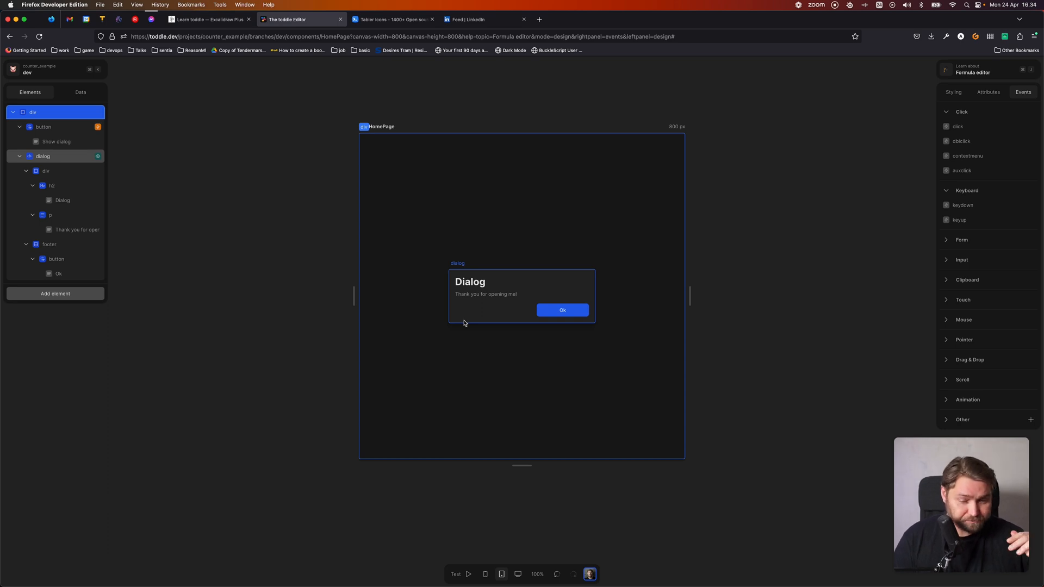
mouse_move(560, 293)
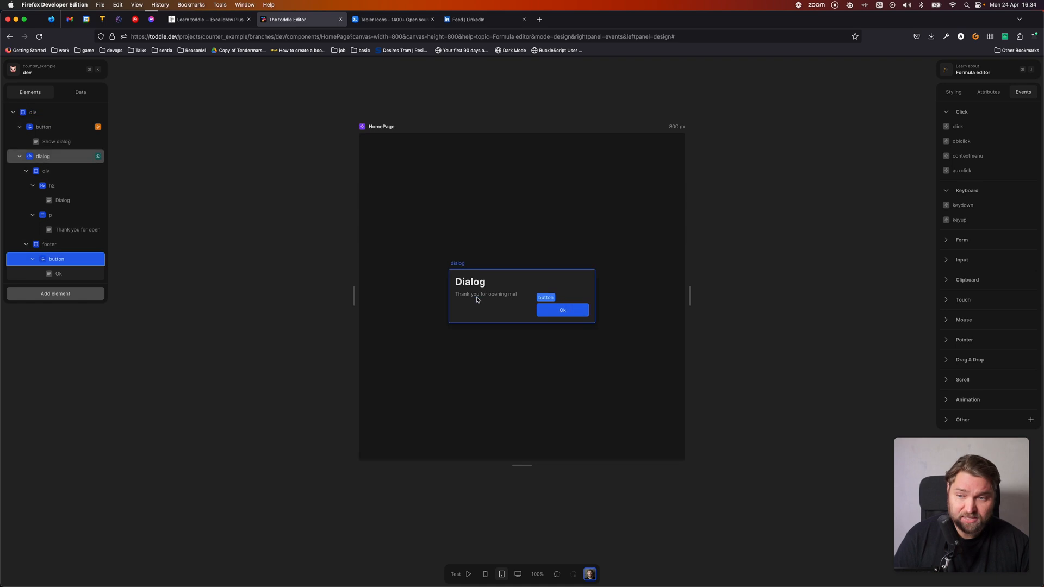
- Give the Ok button a click workflow that sets Show dialog to false
left_click(957, 126)
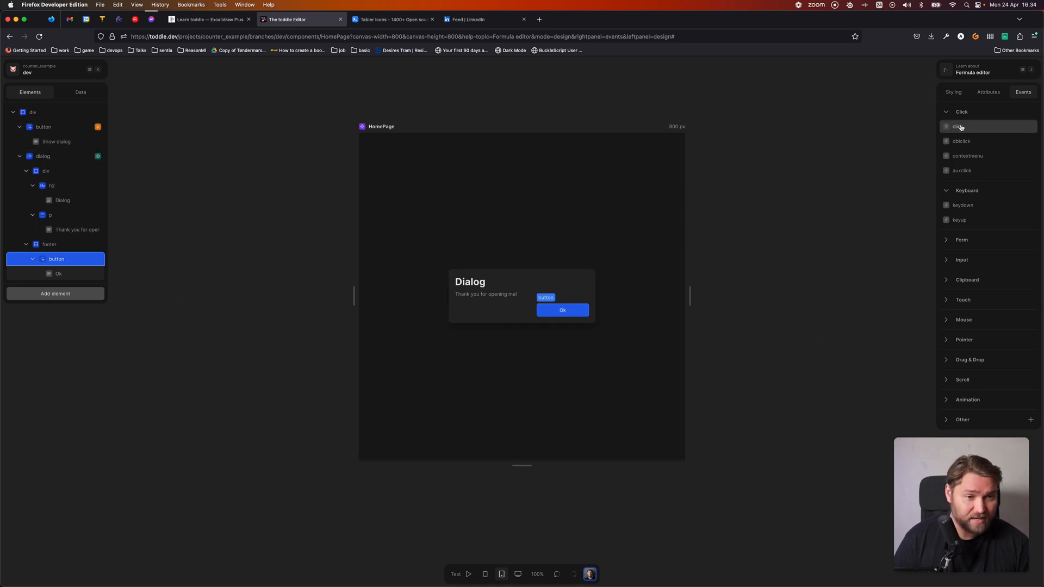
left_click(959, 126)
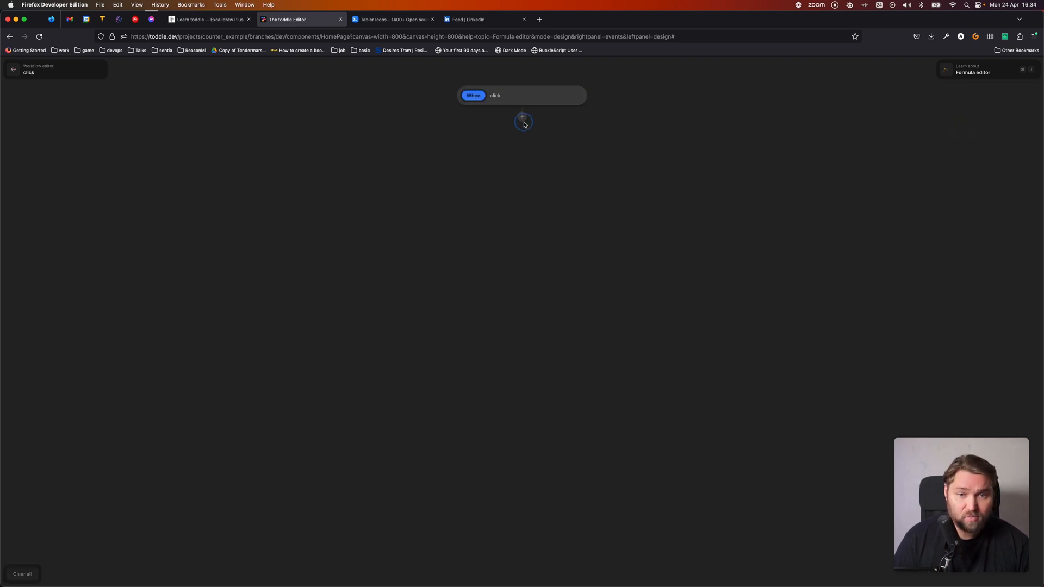
left_click(522, 118)
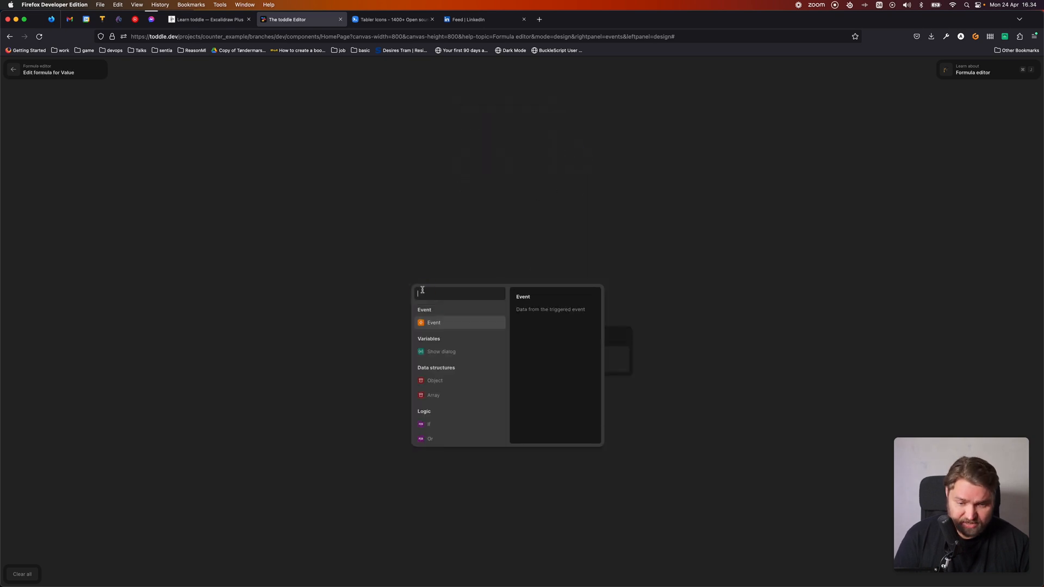
type("fl")
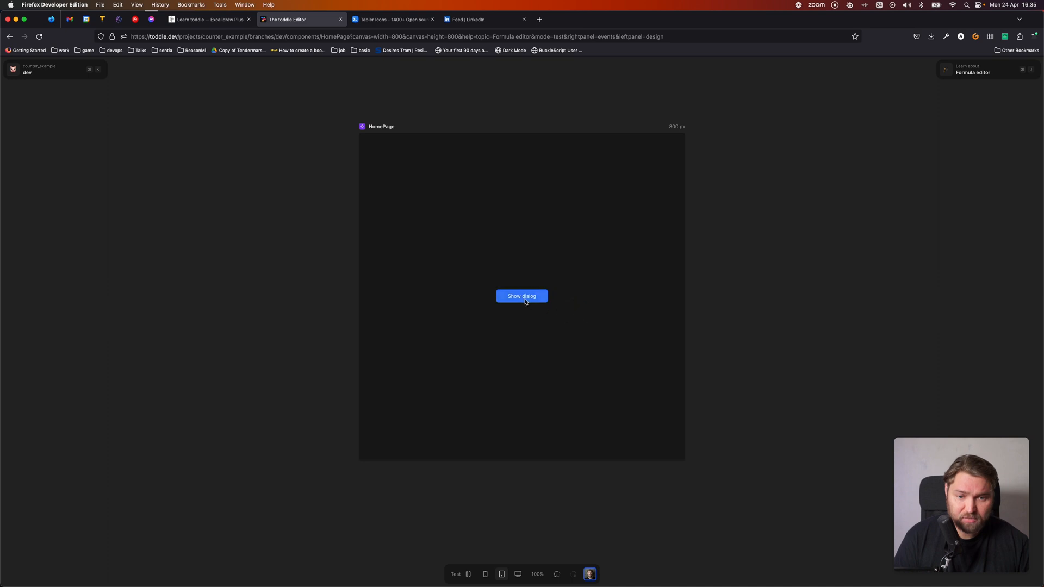
- Verify Show dialog opens the dialog and Ok closes it, then return to Excalidraw
left_click(521, 296)
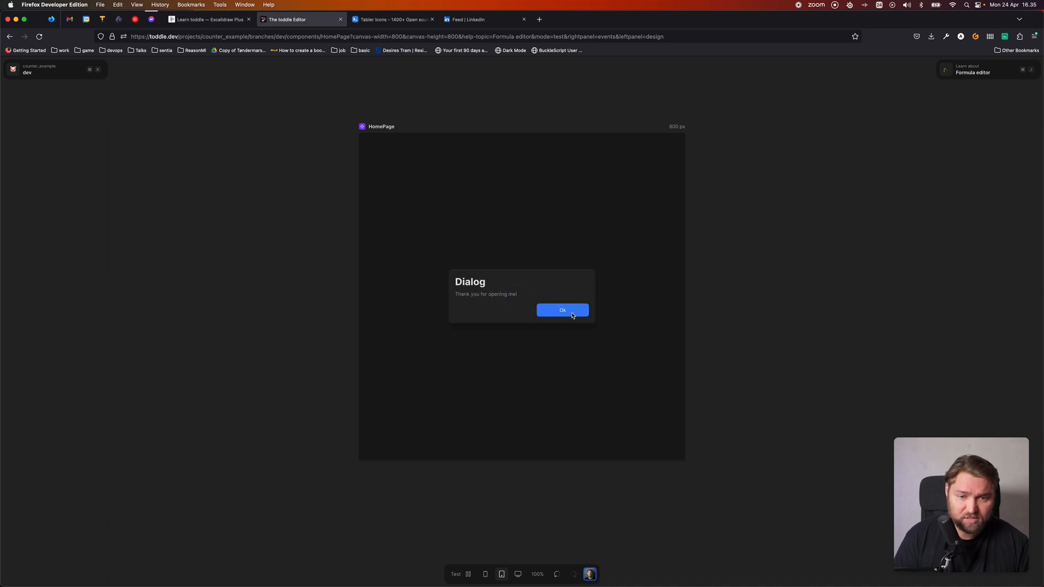
left_click(562, 310)
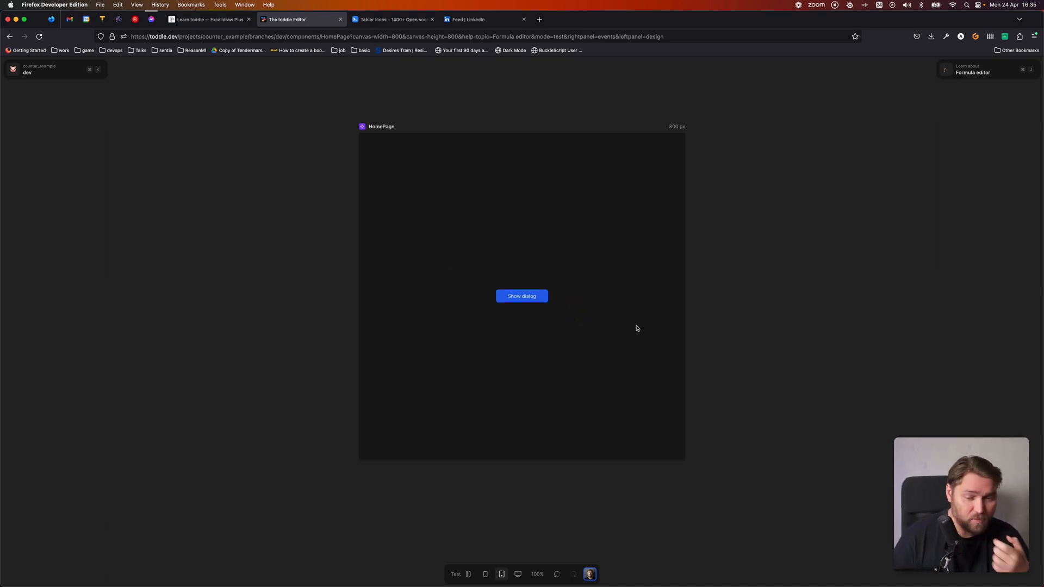
mouse_move(466, 263)
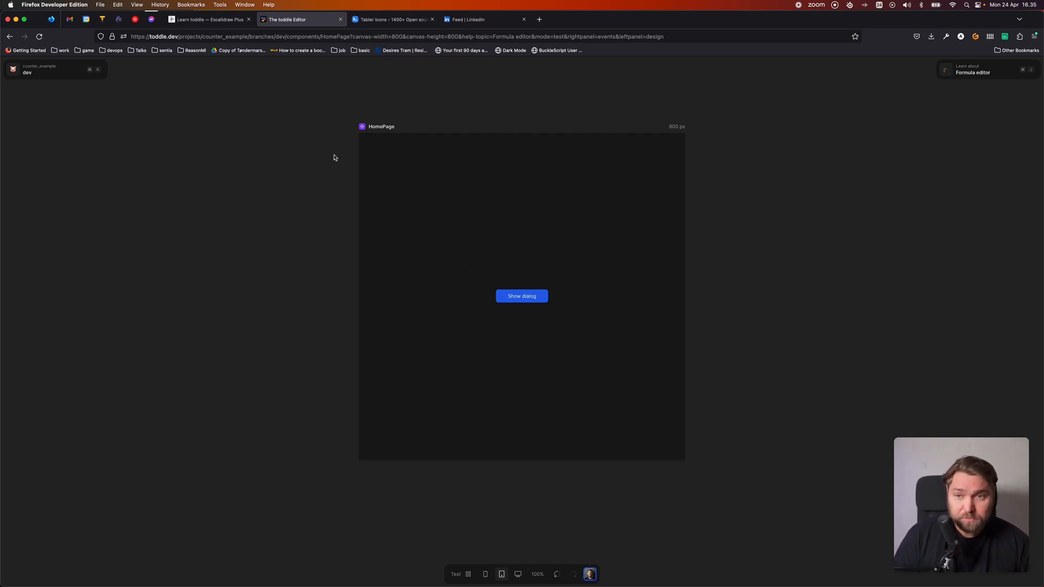
left_click(208, 18)
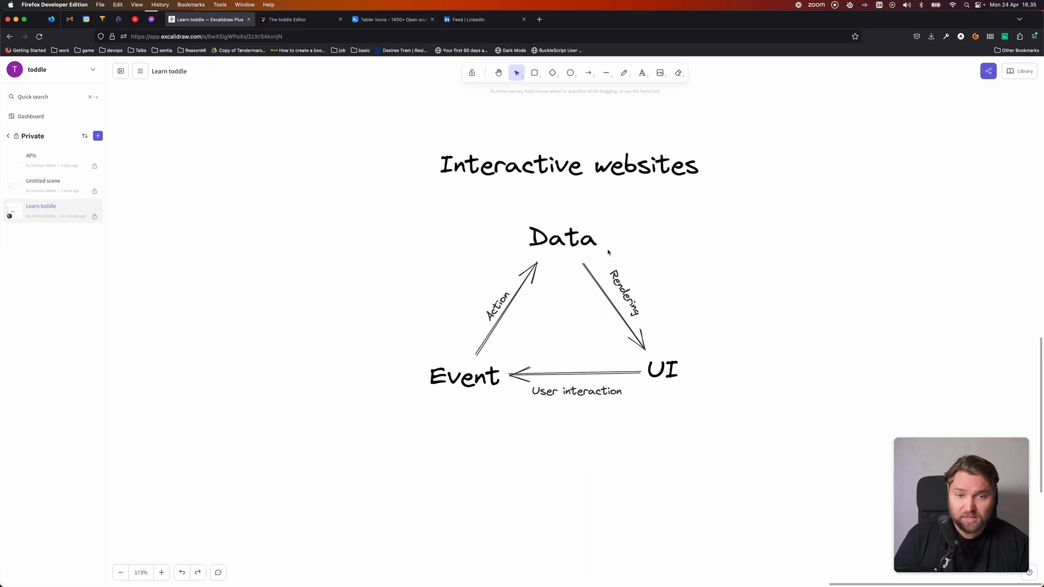
mouse_move(552, 230)
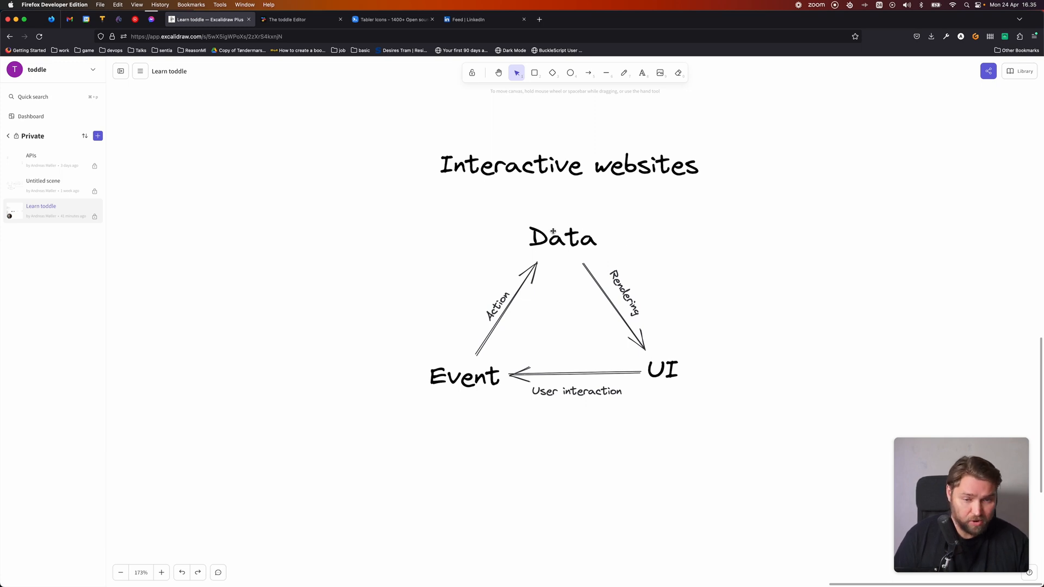
mouse_move(717, 380)
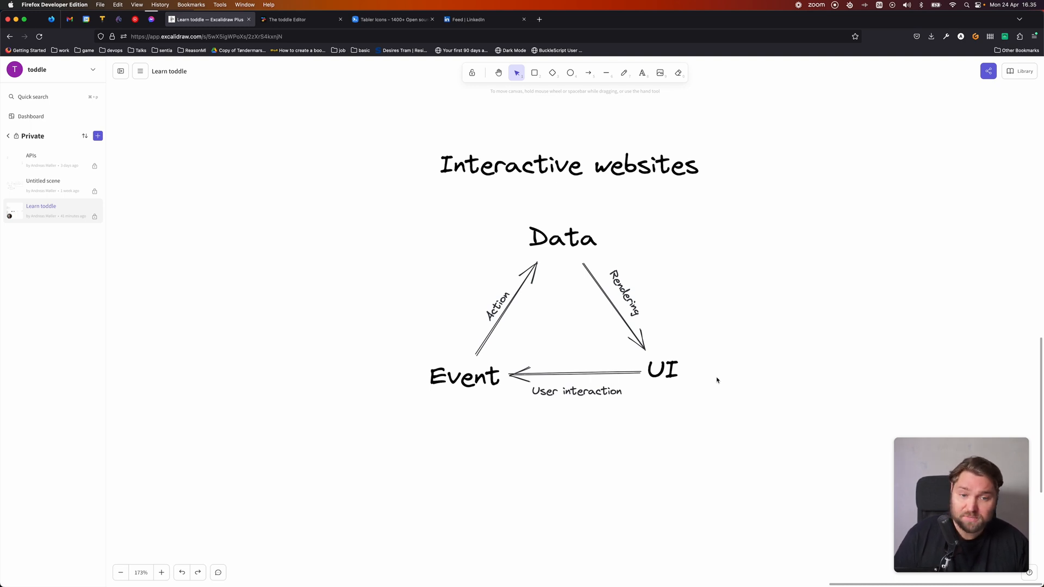
mouse_move(557, 387)
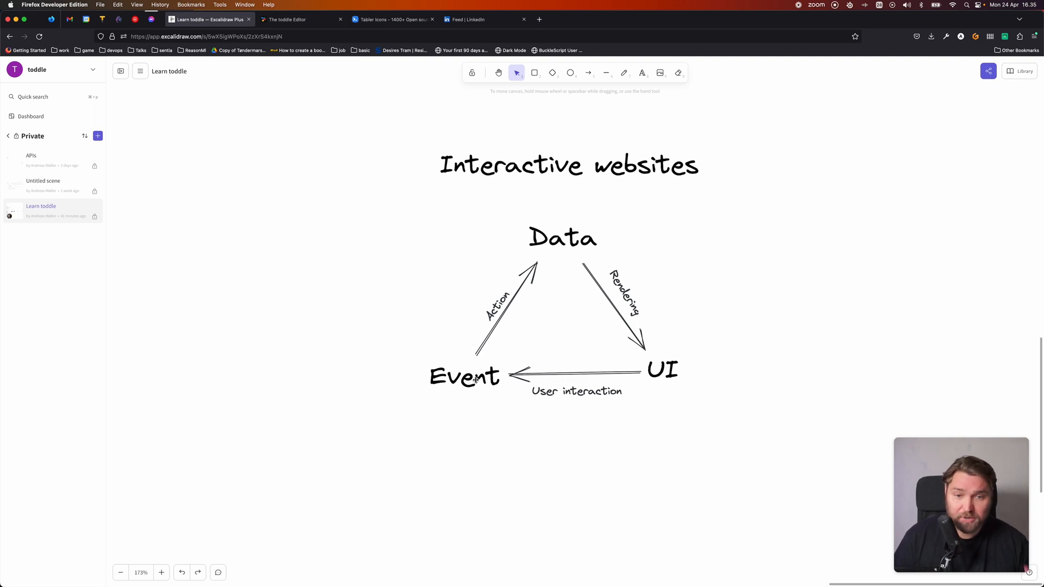
mouse_move(492, 391)
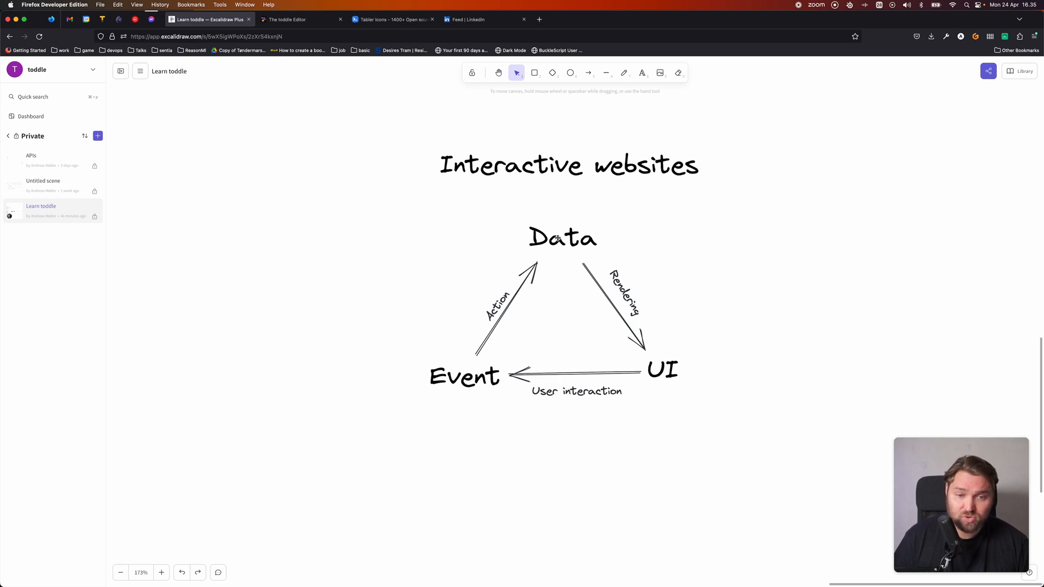
mouse_move(690, 377)
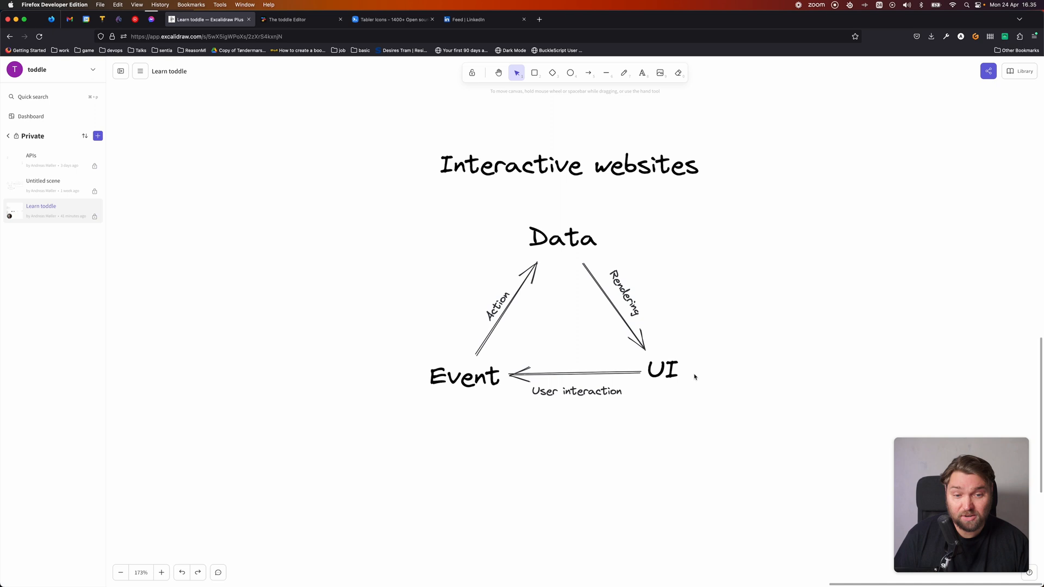
mouse_move(550, 212)
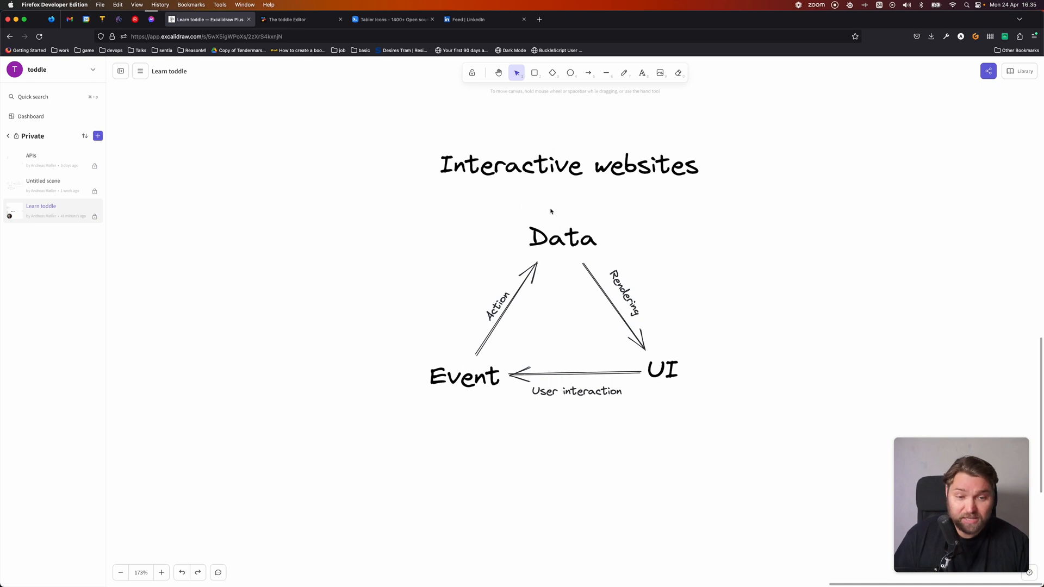
mouse_move(505, 422)
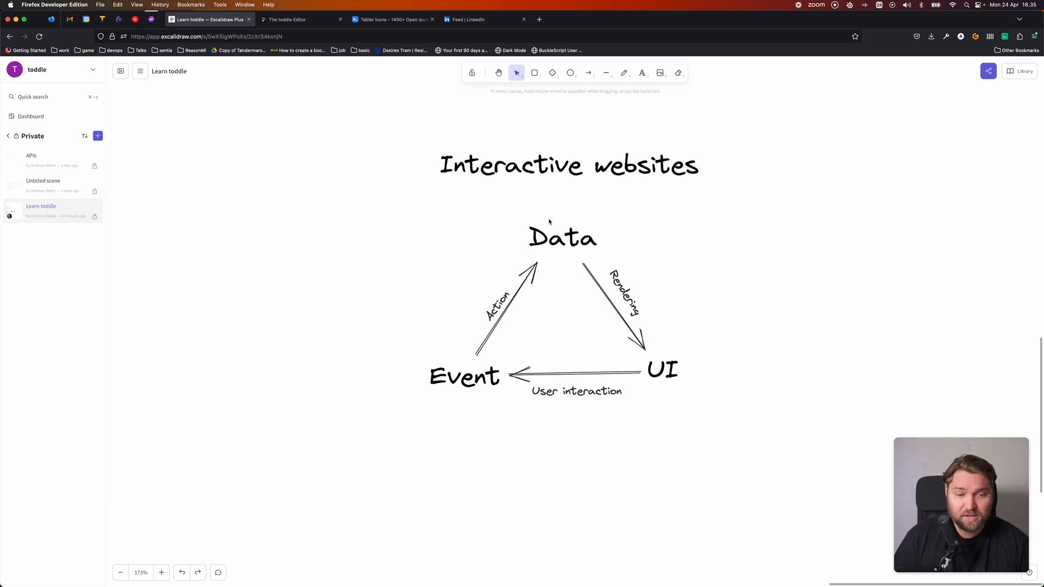
mouse_move(663, 365)
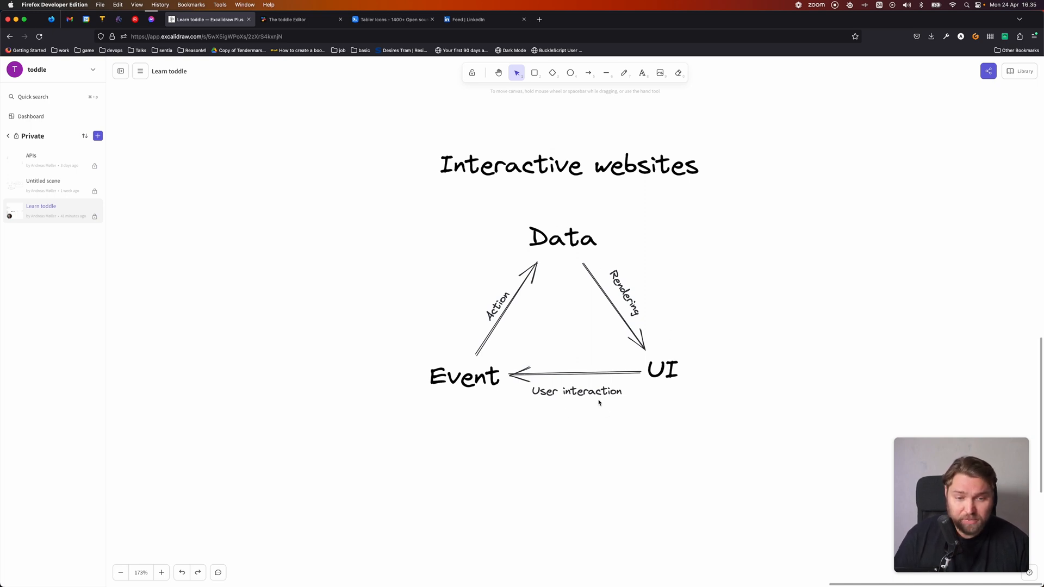
mouse_move(503, 316)
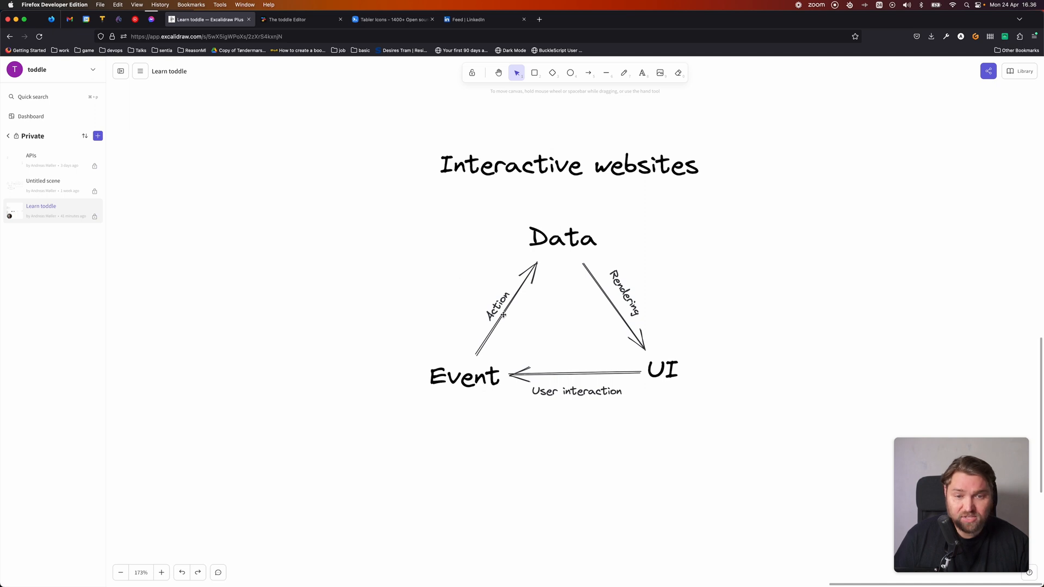